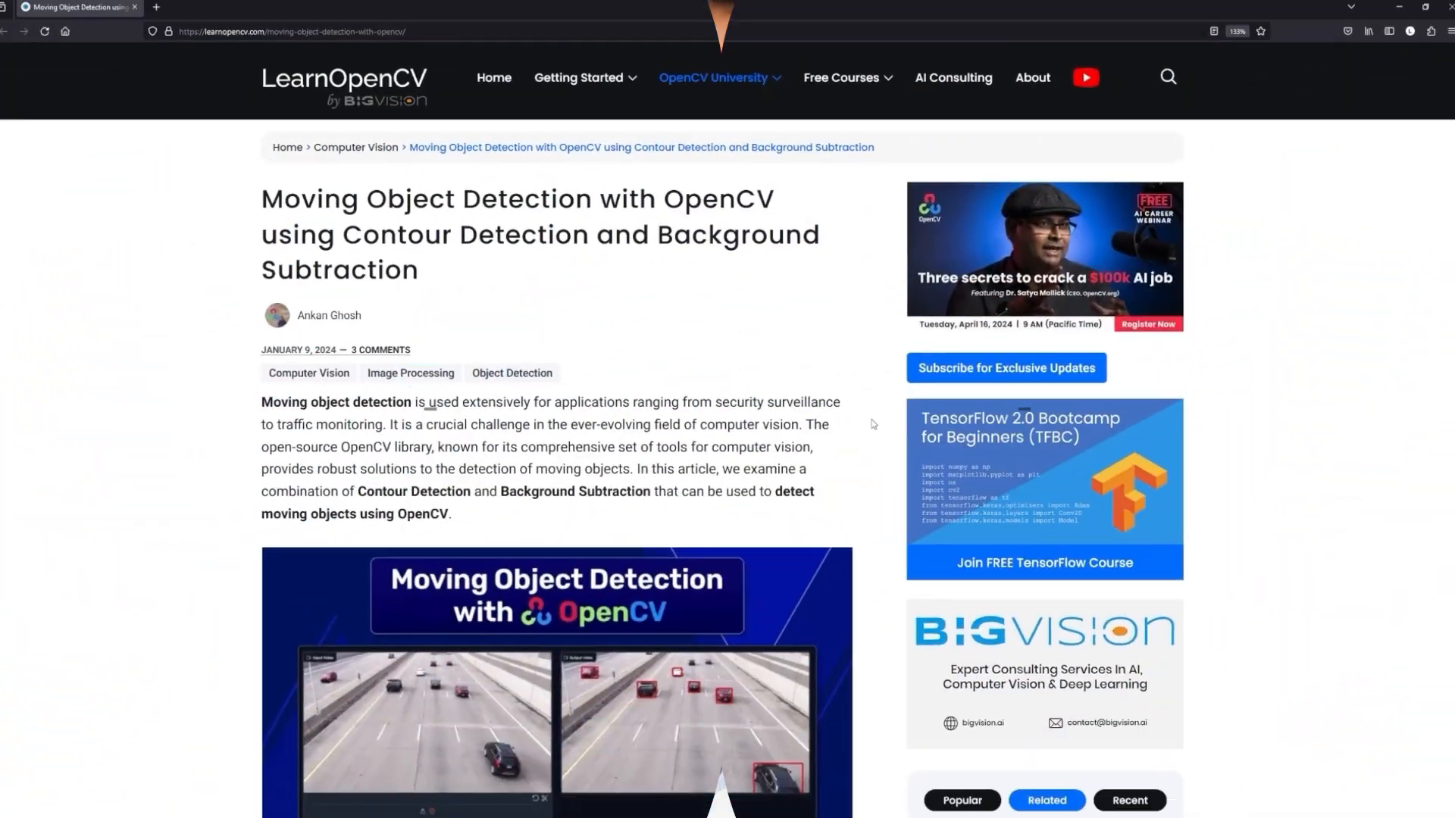
- Request the article's source code, then follow the source code link in the Learn OpenCV email
{"action": "scroll", "scroll_direction": "down", "scroll_amount": 3}
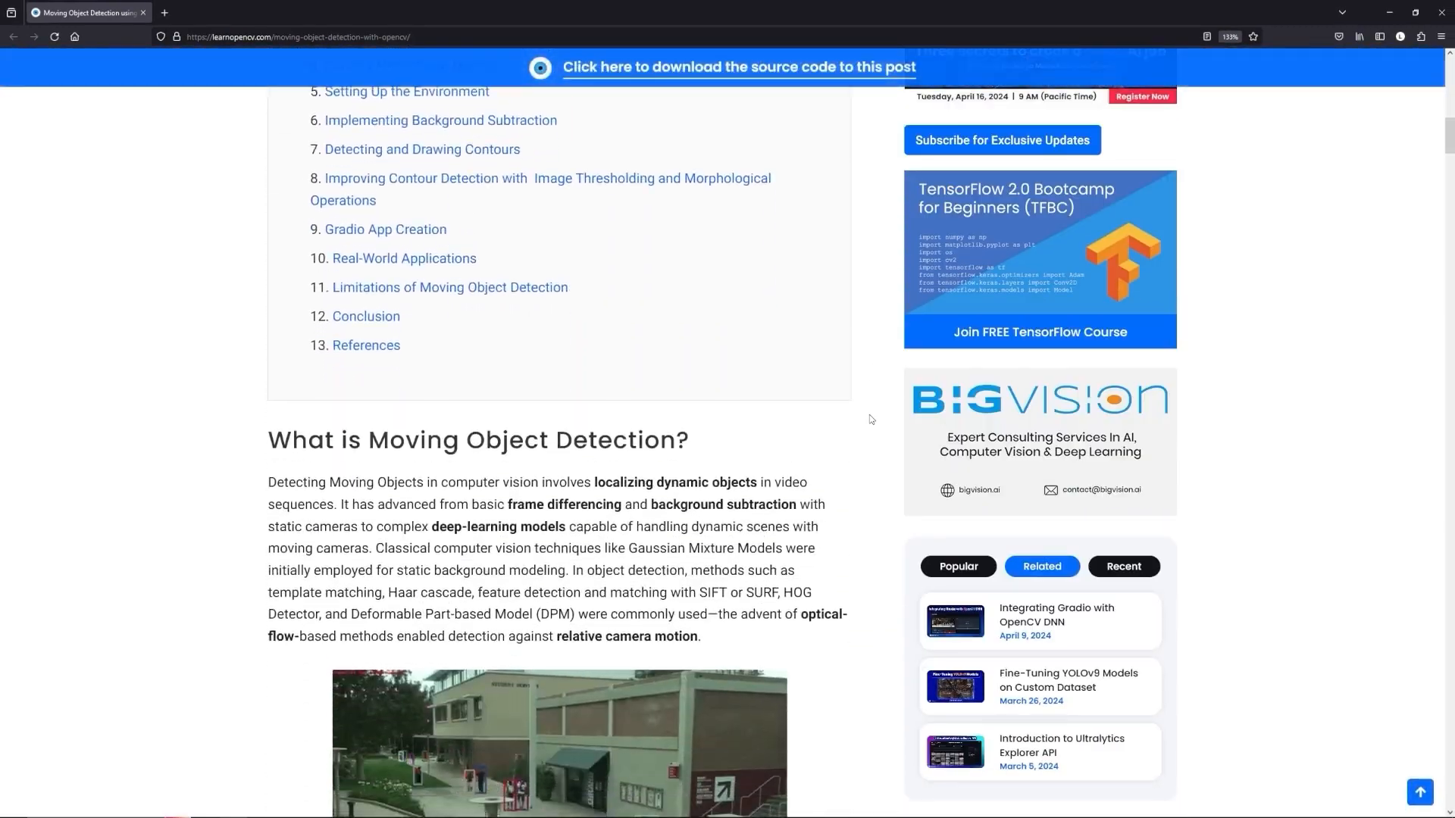
{"action": "left_click", "coordinate": [739, 68]}
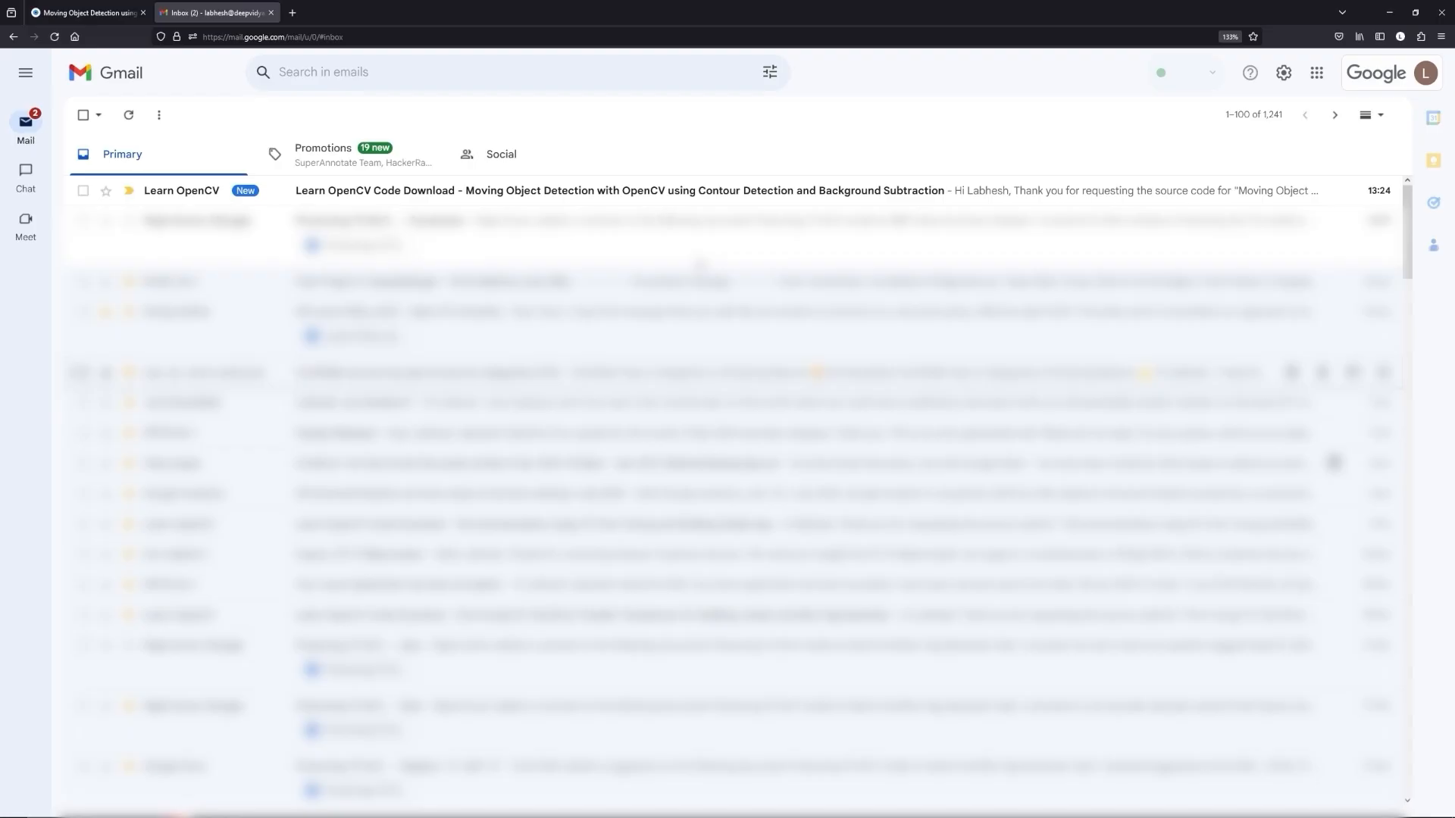
{"action": "left_click", "coordinate": [576, 191]}
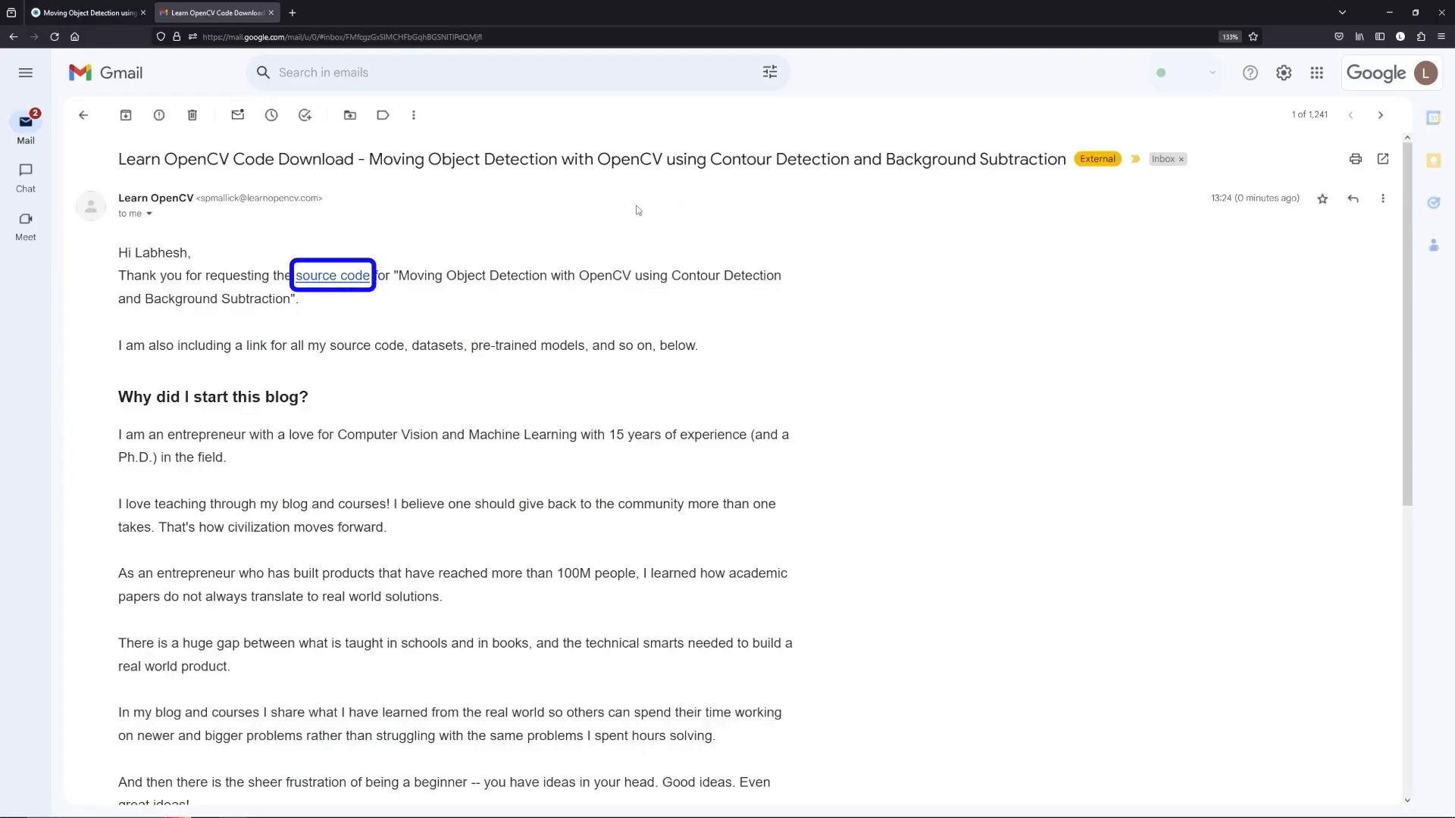
{"action": "left_click", "coordinate": [330, 276]}
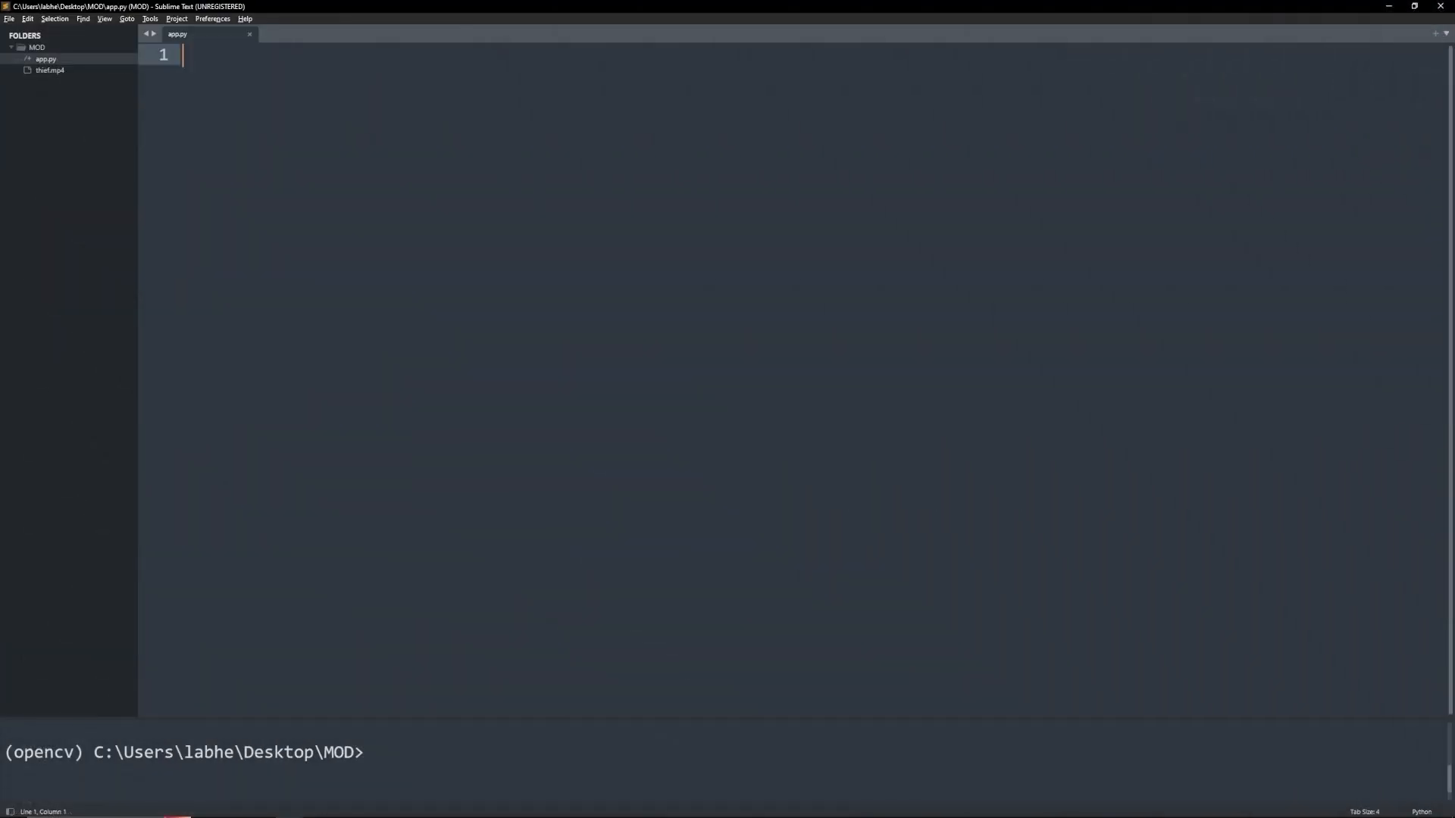
- Import cv2 and define vid_inf(vid_path) with a VideoCapture, output writer, release calls and a cap.read() loop
{"action": "type", "text": "import cv2"}
{"action": "type", "text": "def vid_inf(v"}
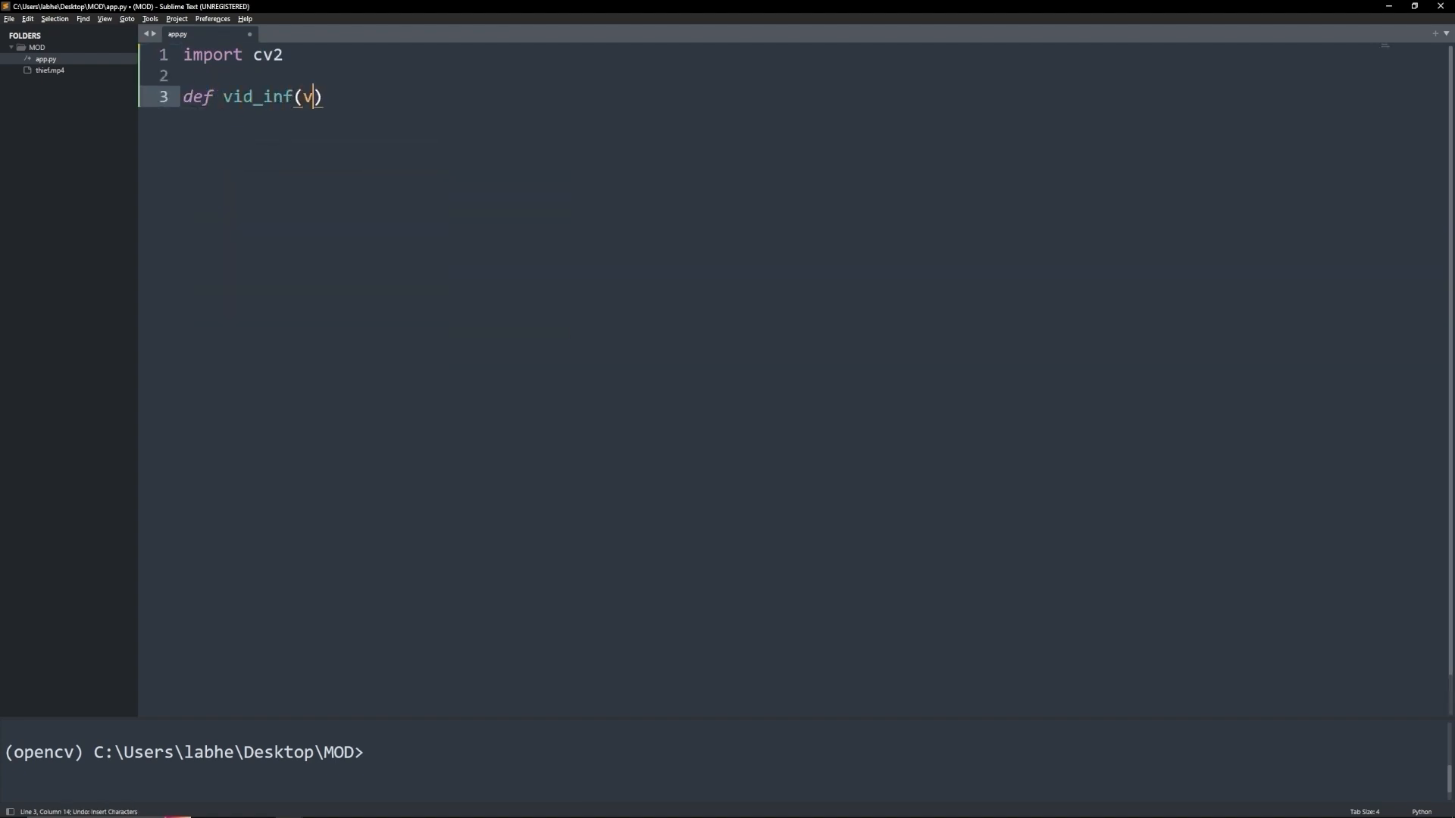
{"action": "type", "text": "id_pa"}
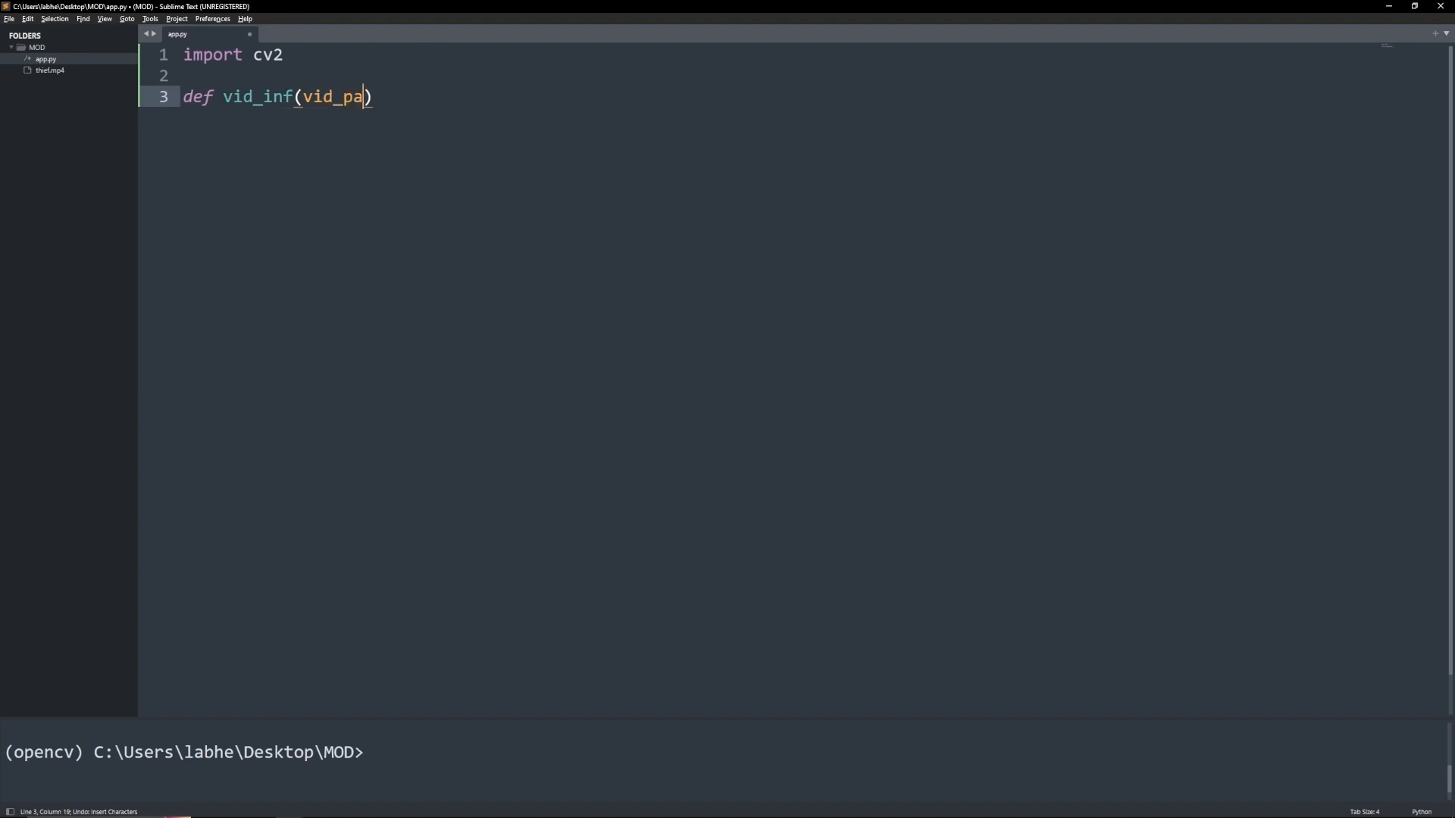
{"action": "type", "text": "th):"}
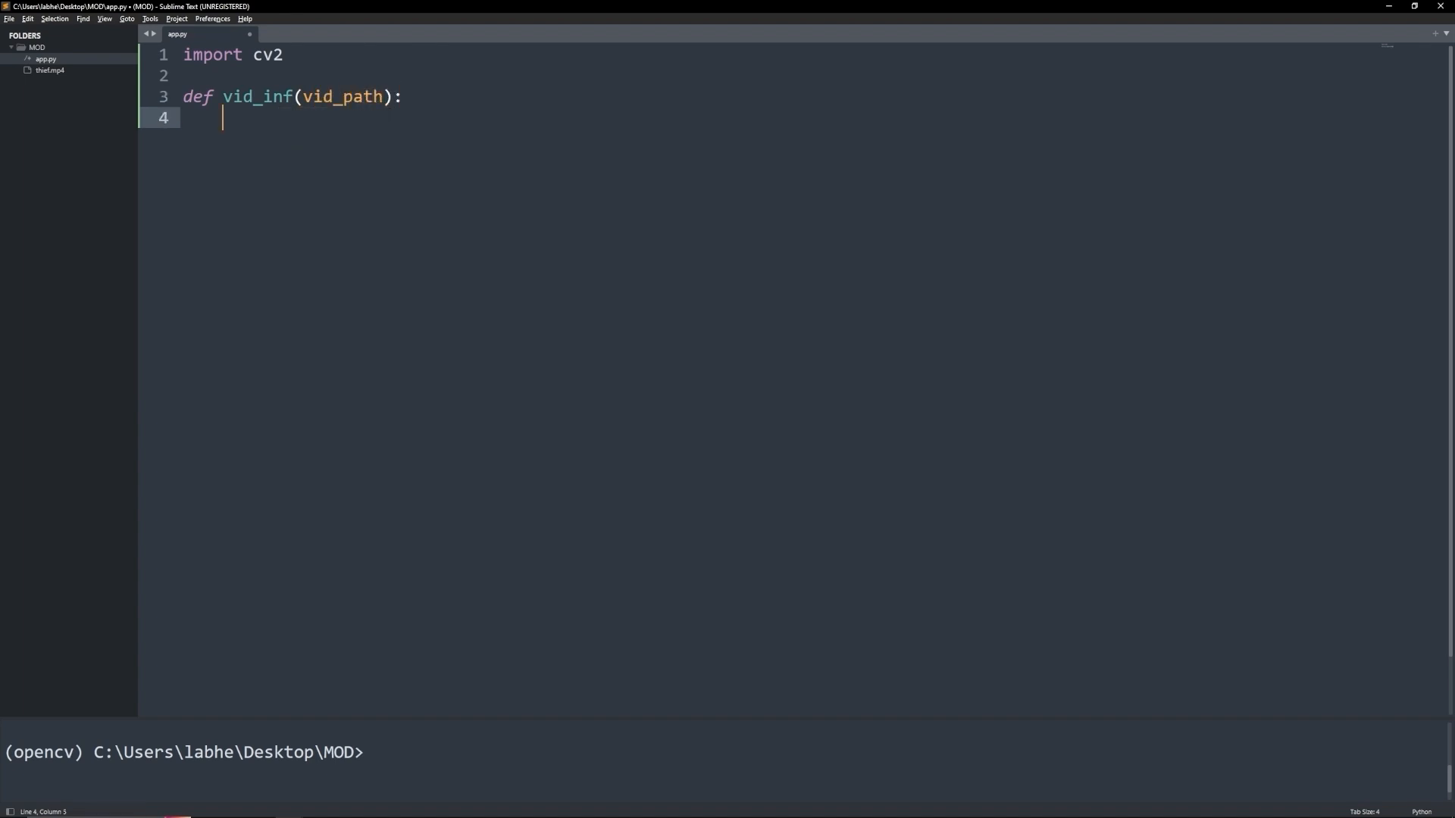
{"action": "type", "text": "cap = cv"}
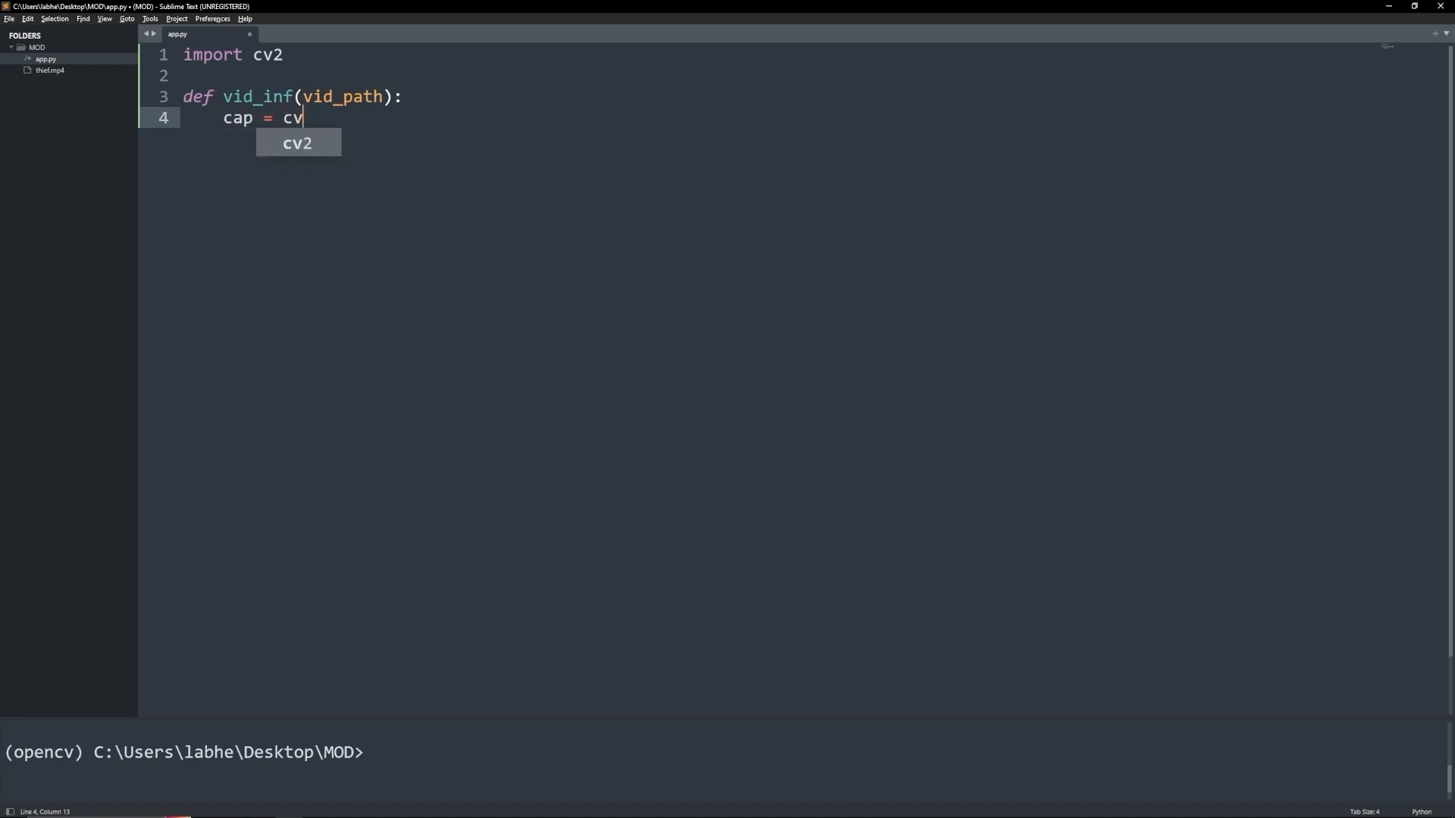
{"action": "type", "text": "2.VideoCapture(vid_path)"}
{"action": "type", "text": "cap.rel"}
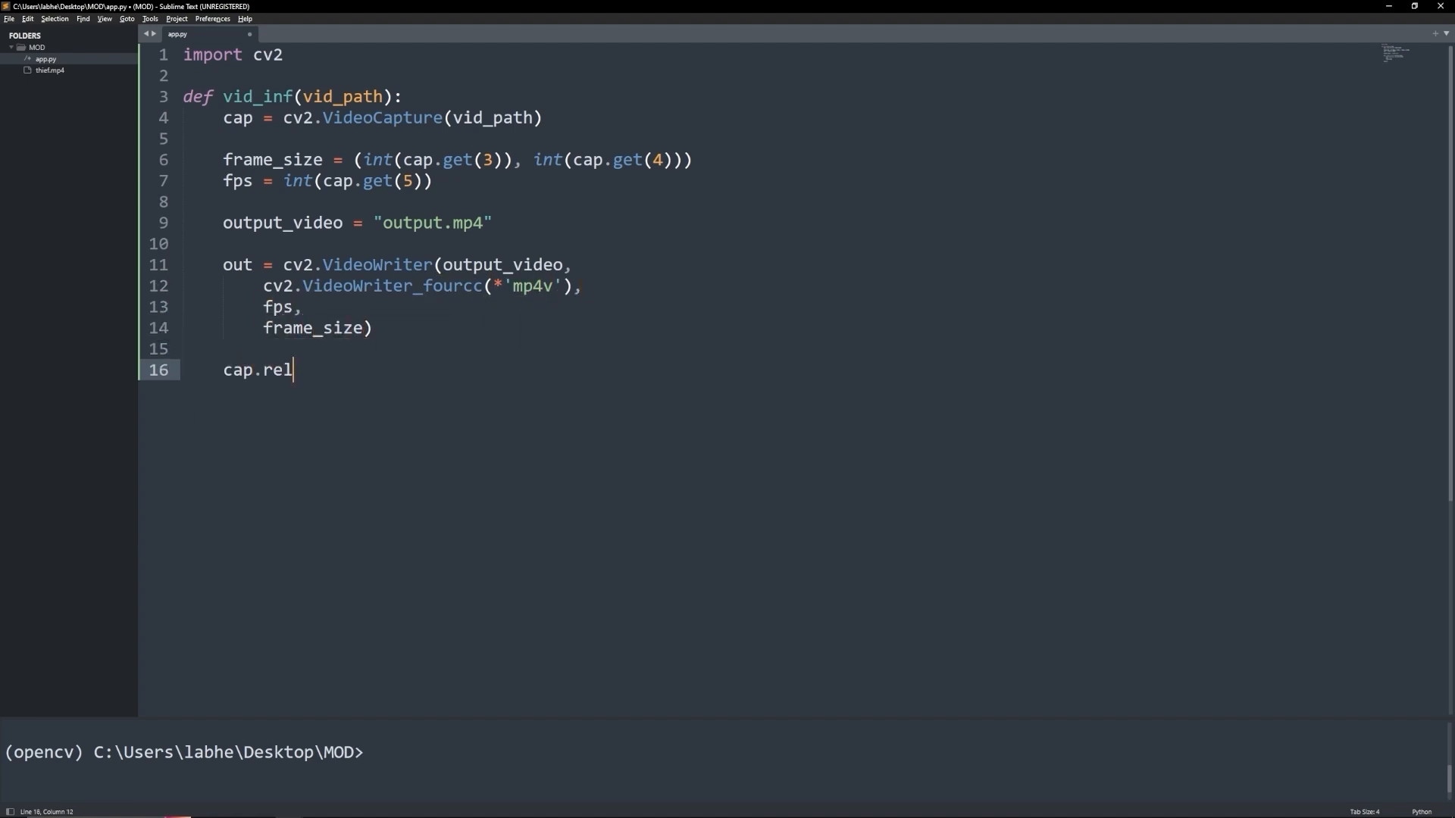
{"action": "type", "text": "ease()"}
{"action": "type", "text": "ret, fr"}
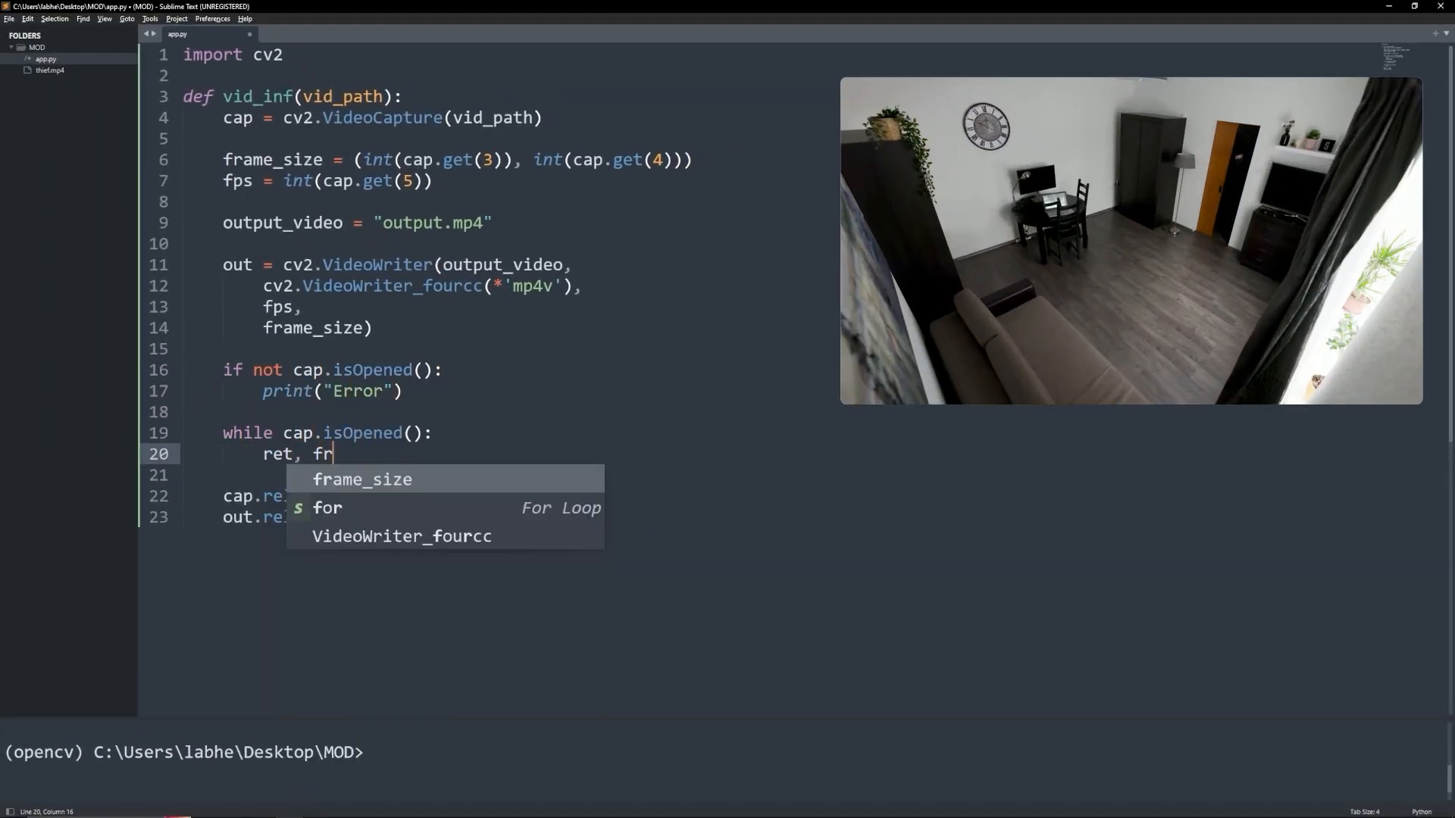
{"action": "type", "text": "ame = cap.read()"}
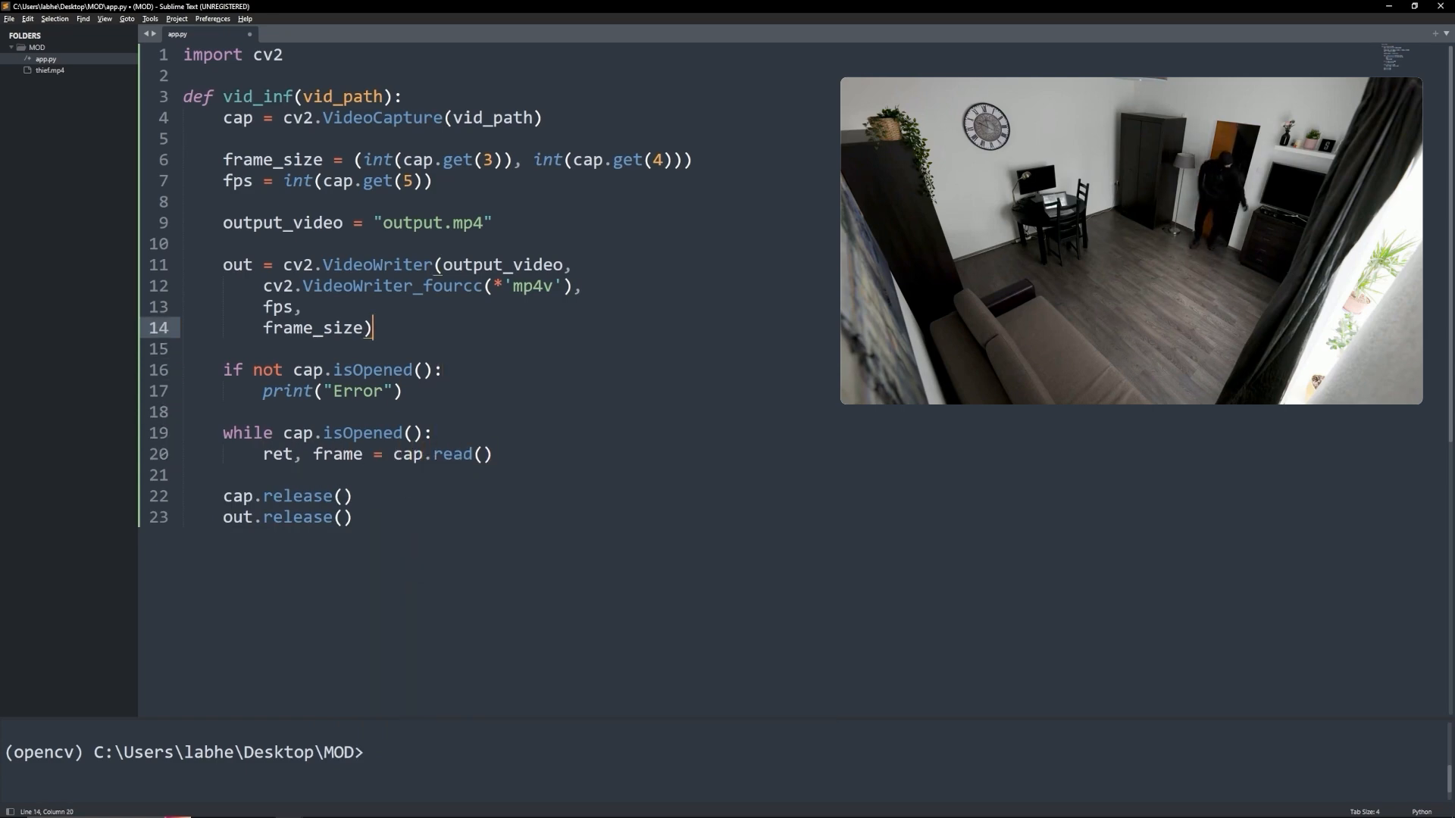
- Create a MOG2 background subtractor and threshold the foreground mask at 150/255 with THRESH_BINARY
{"action": "type", "text": "back_sub = cv2.createBack"}
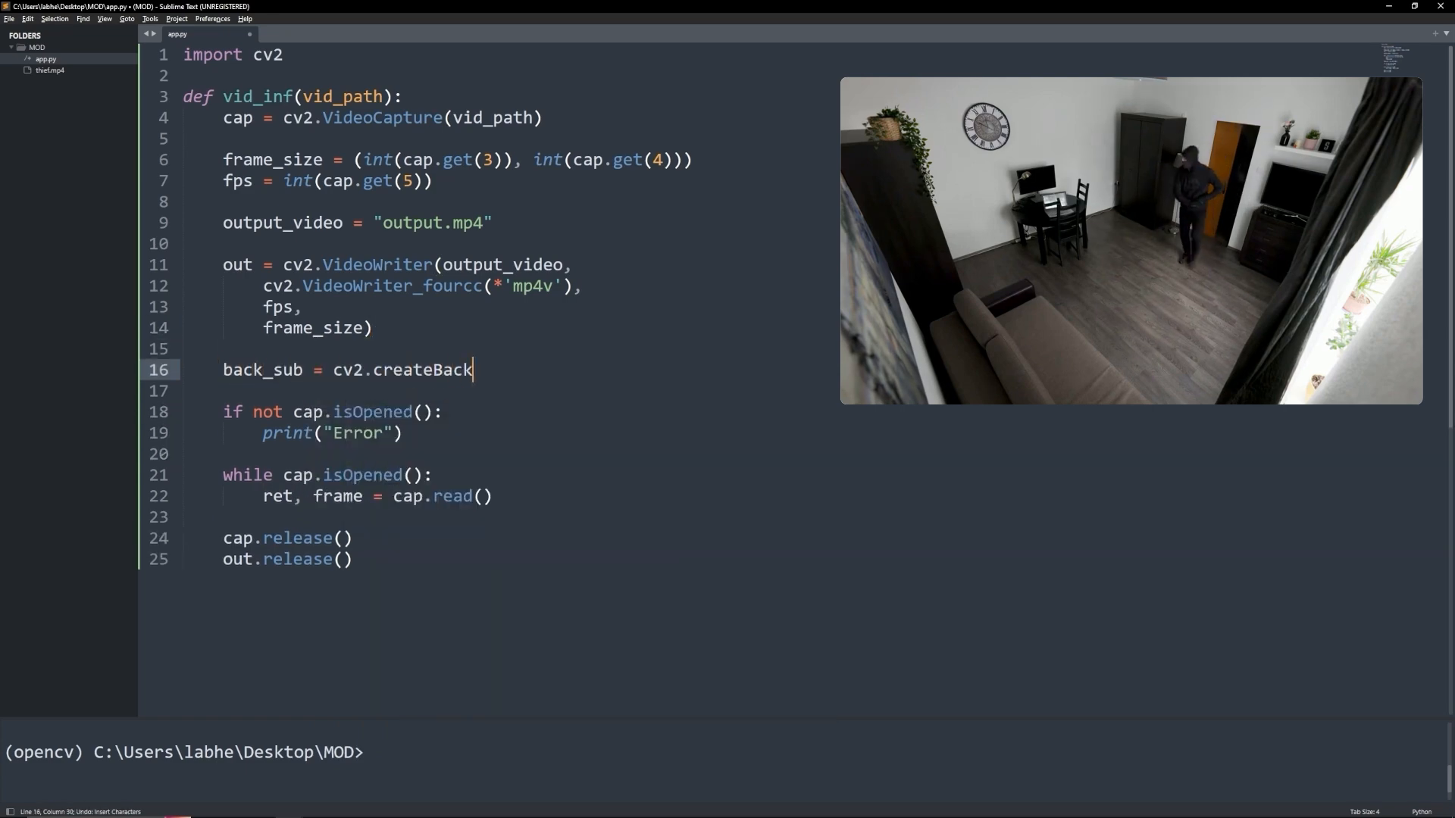
{"action": "type", "text": "groundSubtractorMOG2("}
{"action": "type", "text": "fg_mask = back_sub.apply(frame"}
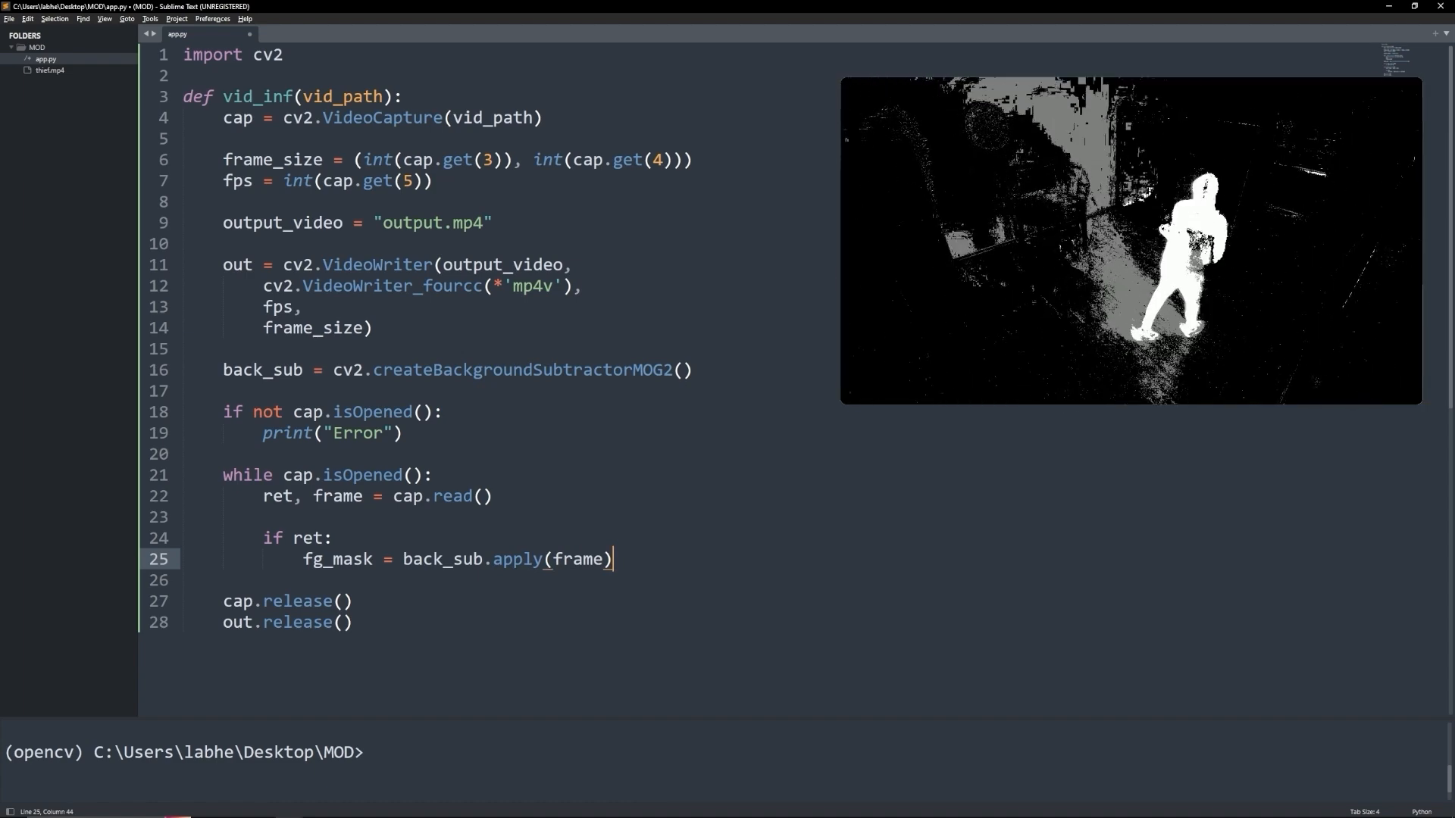
{"action": "type", "text": "retval, mask_thr"}
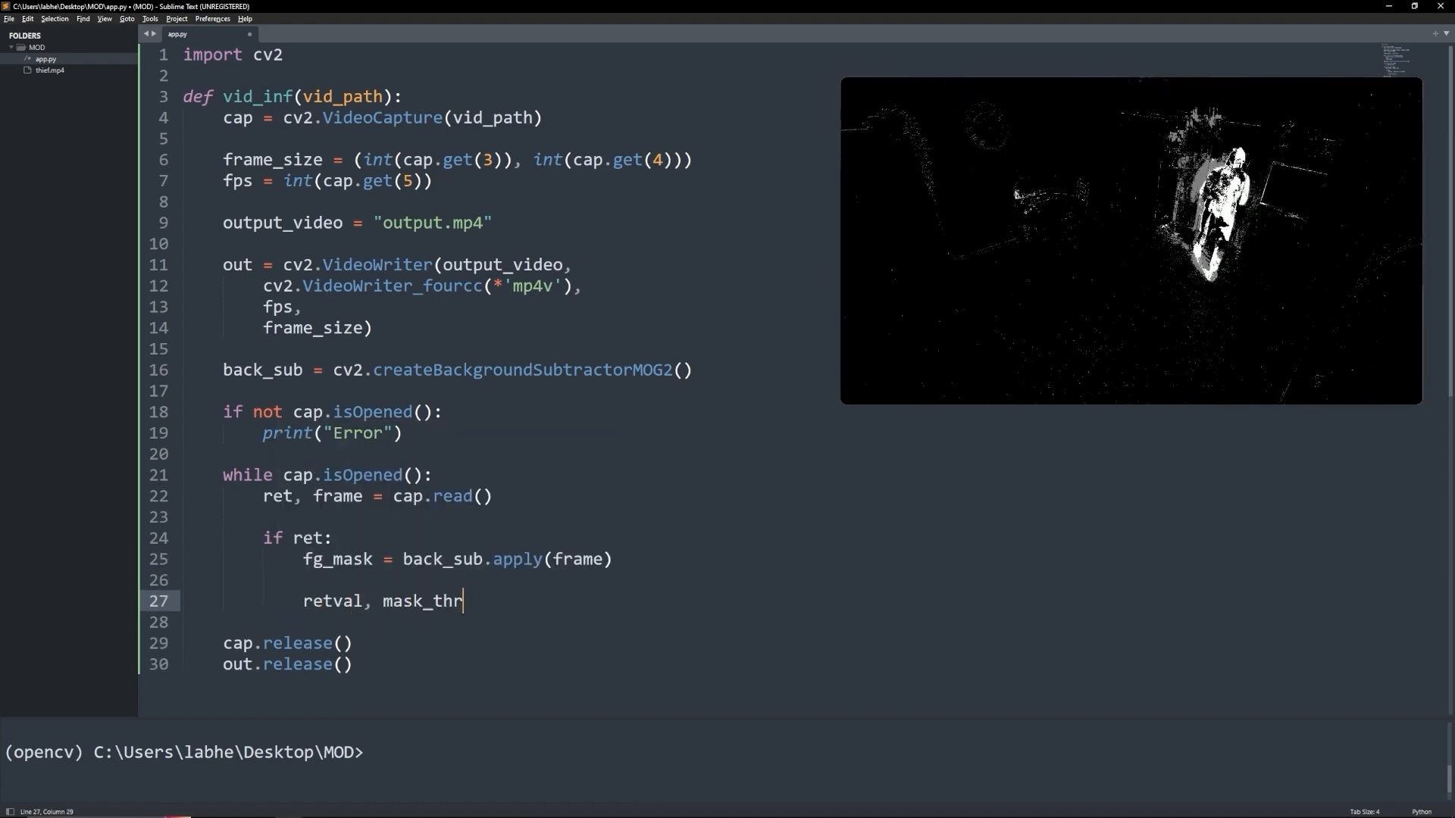
{"action": "type", "text": "esh = cv2.threshold(fg_mask"}
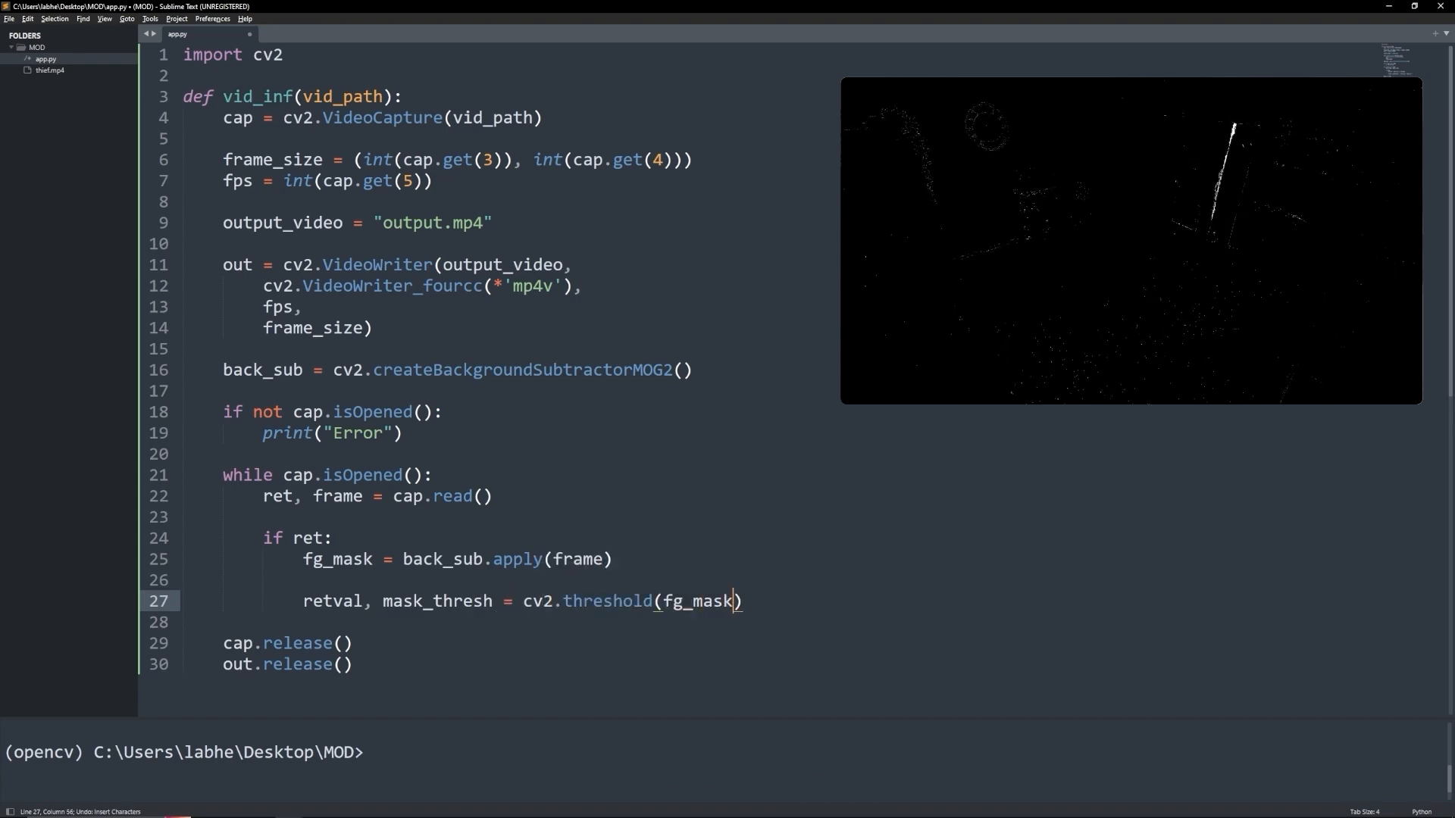
{"action": "type", "text": ", 150, 255, cv2.THRES"}
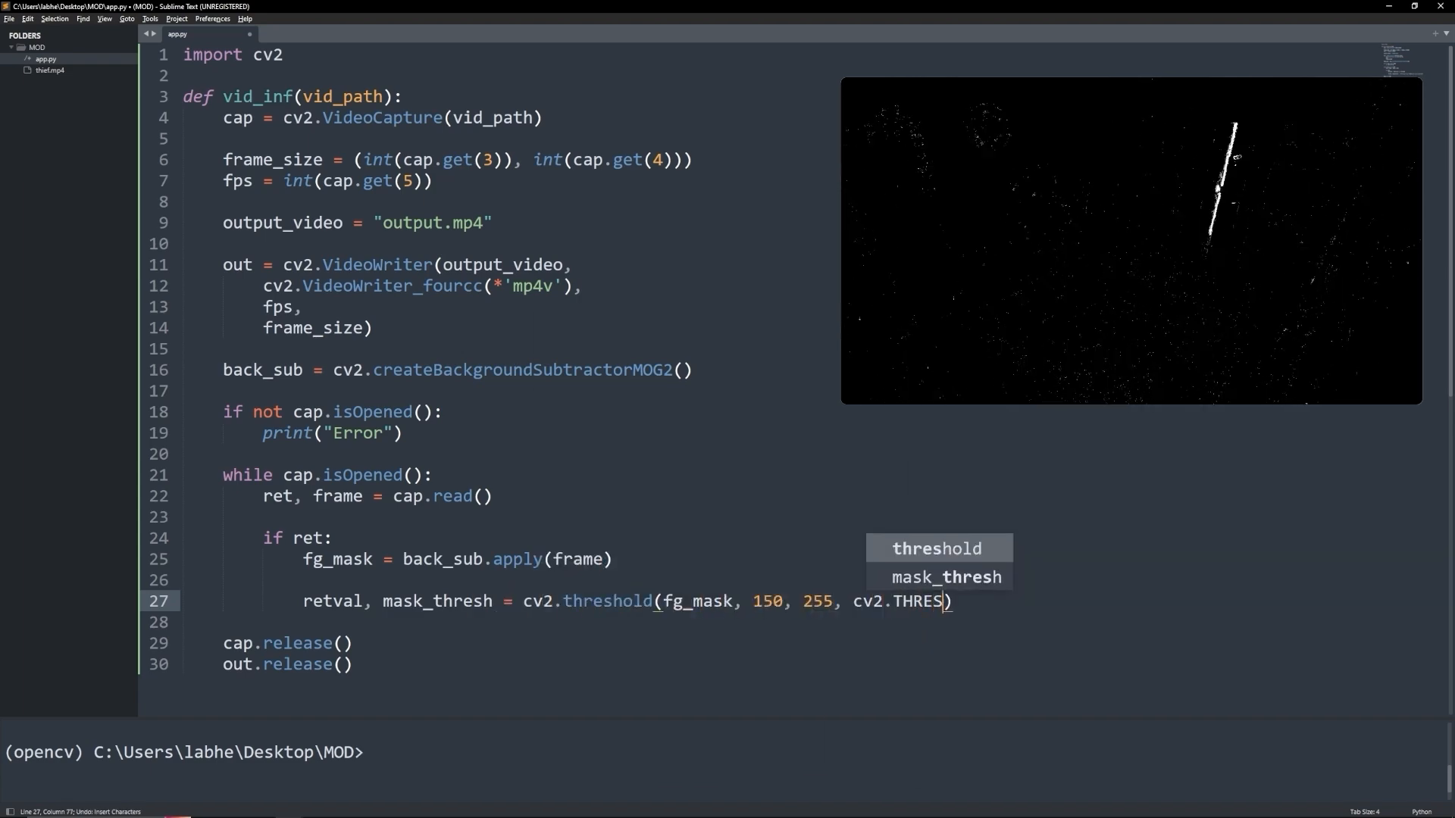
{"action": "type", "text": "_BIN"}
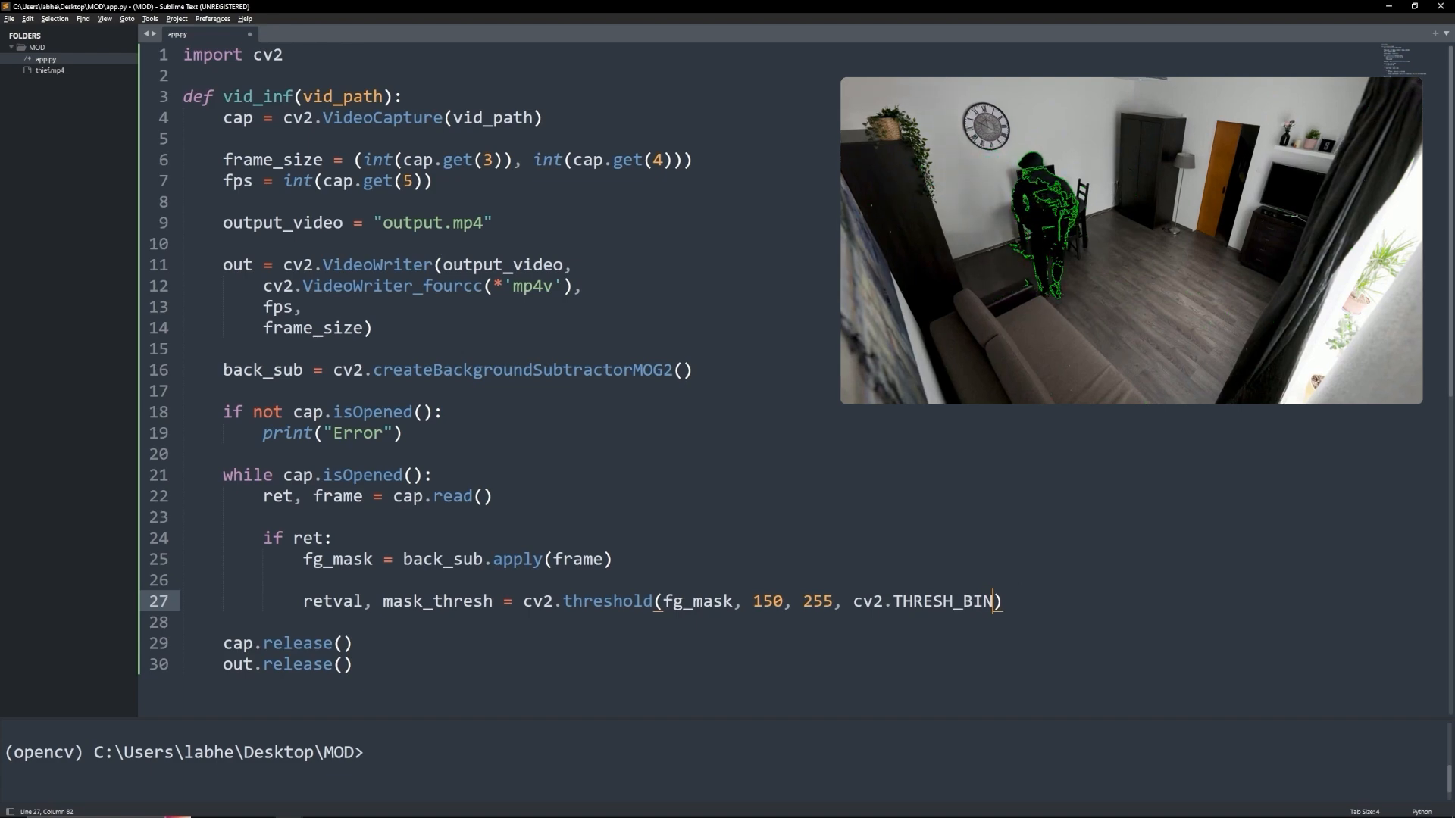
- Apply a MORPH_OPEN with a 2x2 ellipse kernel, find contours and draw bounding rectangles on the frame
{"action": "type", "text": "mask_open = cv2.morphology_Ex(mask_thresh,"}
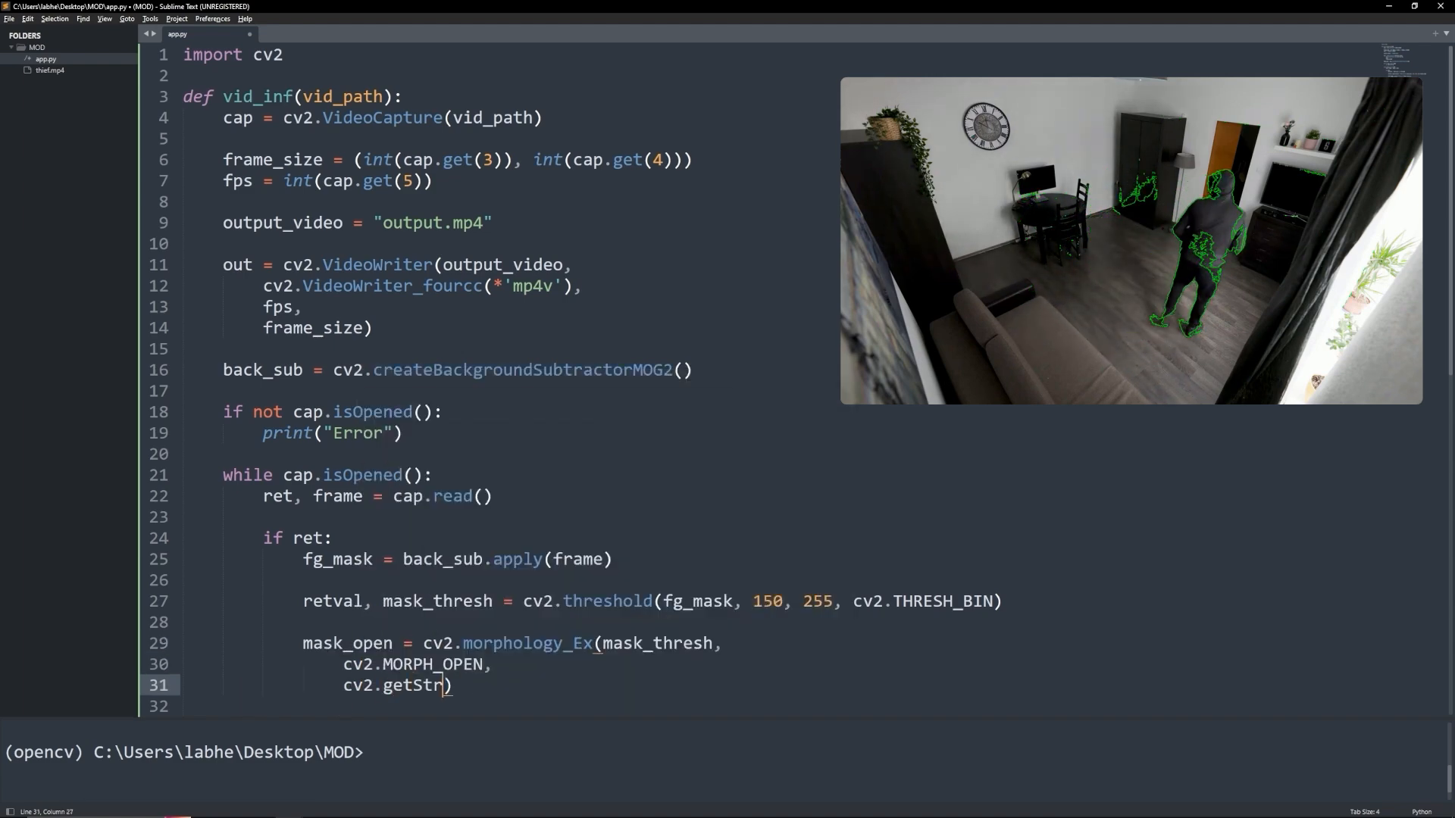
{"action": "type", "text": "ucturingElement(cv2.MORPH_ELLIPSE, (2, 2)))"}
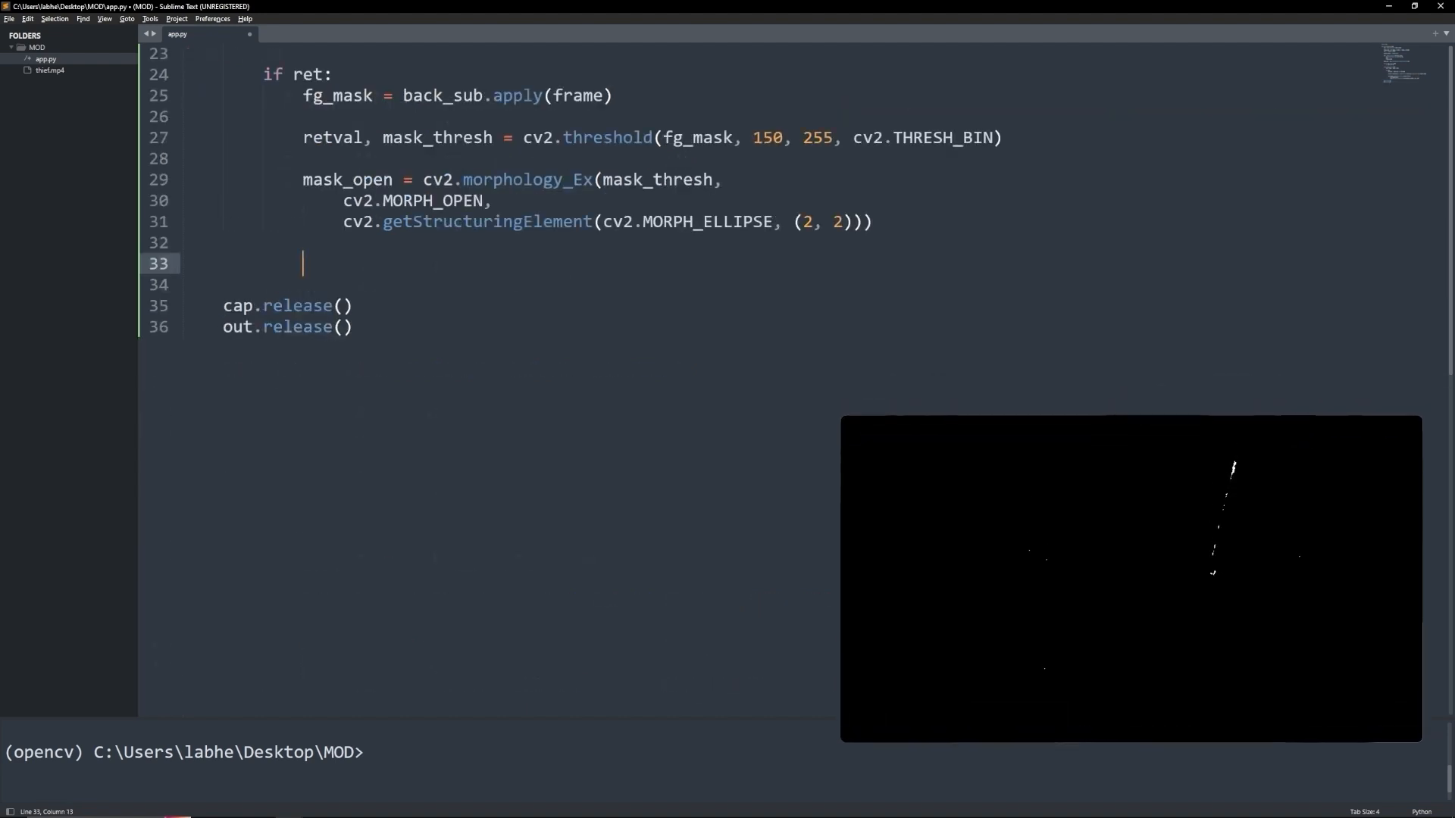
{"action": "type", "text": "contours, hierarchy = cv2.findContours()"}
{"action": "type", "text": "frame_out = cv2.rectangle"}
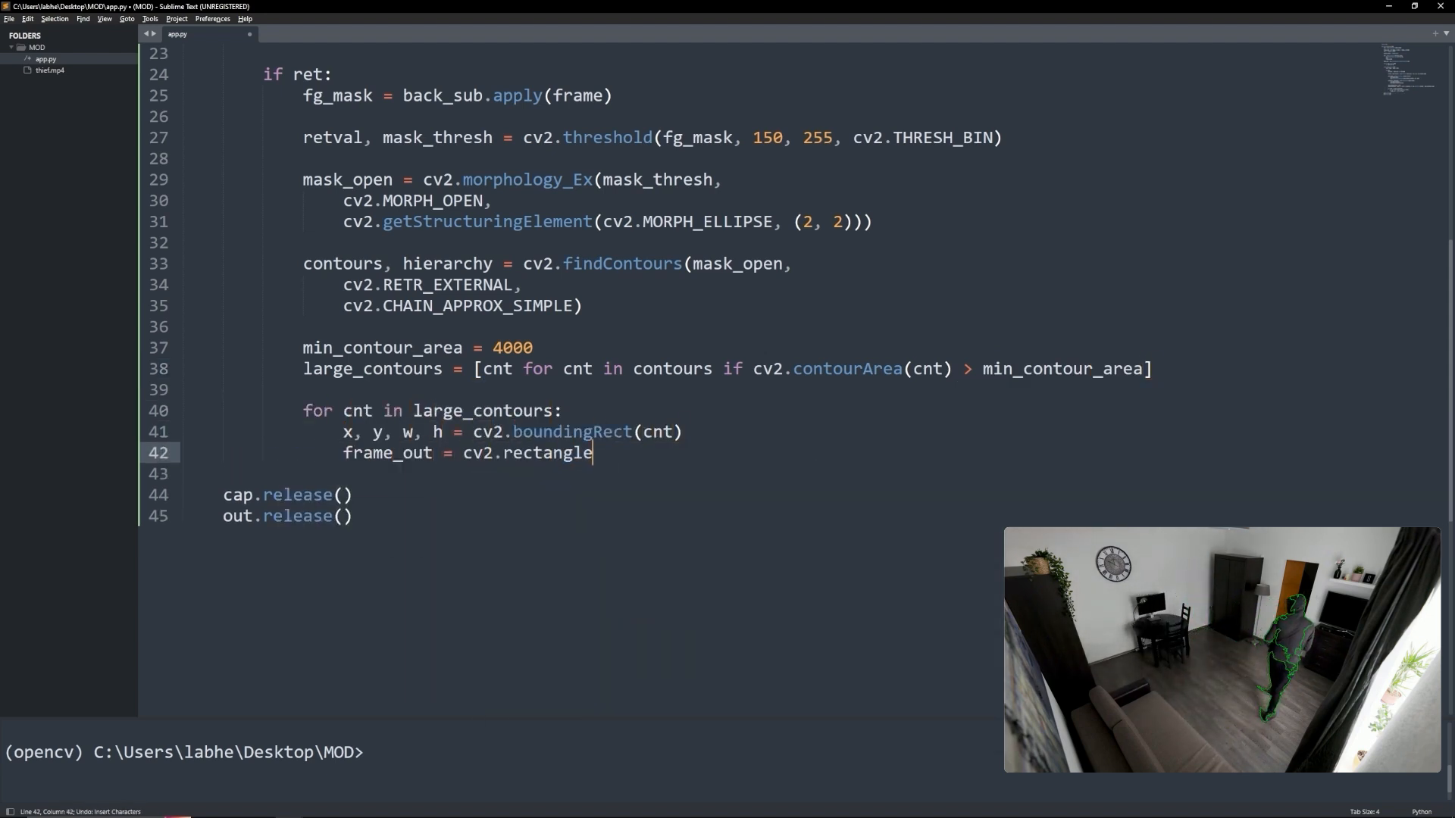
{"action": "type", "text": "(frame, (x, y), (x+w, y+h), ()"}
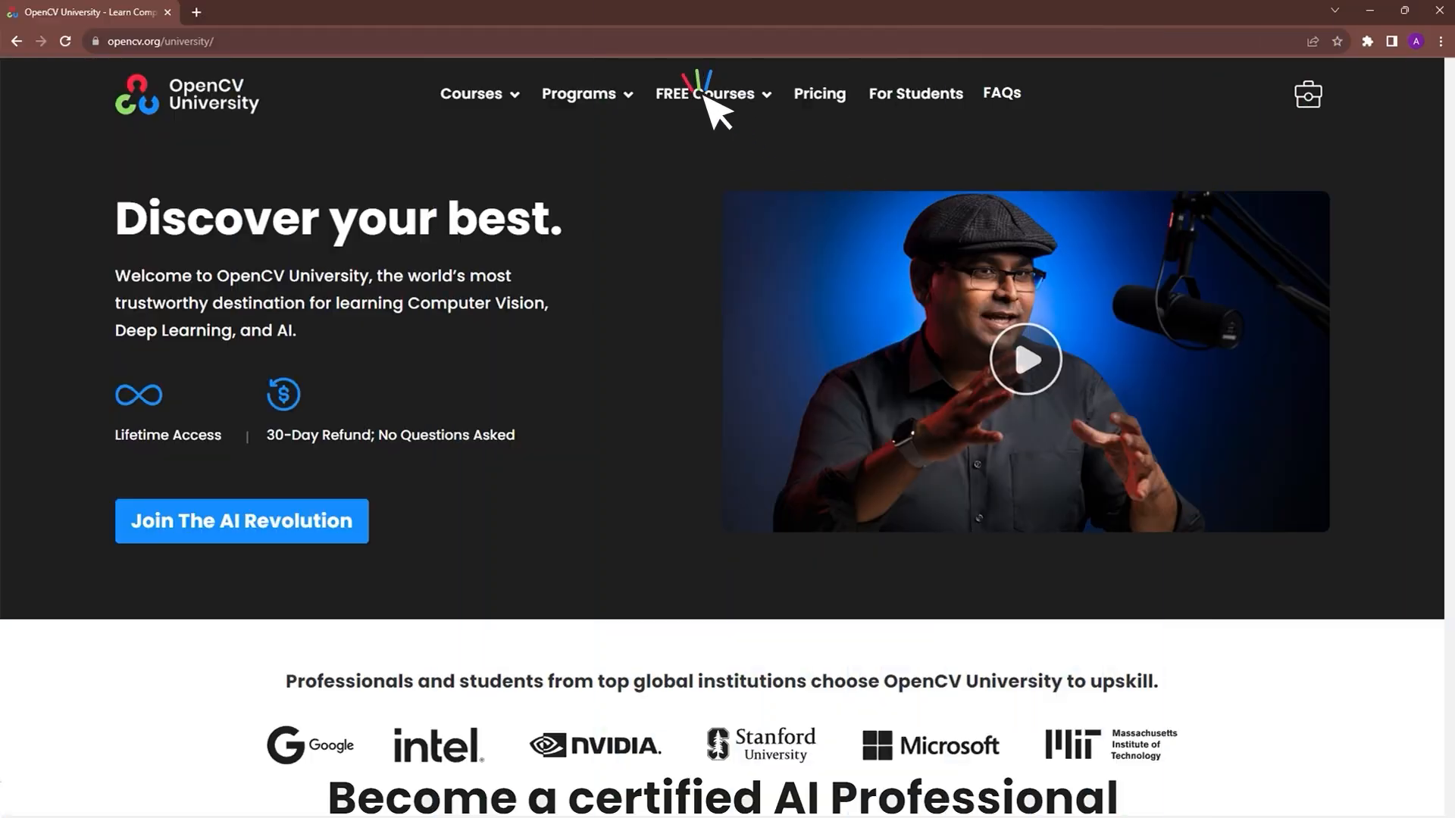
- Browse the FREE Courses page on OpenCV University
{"action": "left_click", "coordinate": [706, 94]}
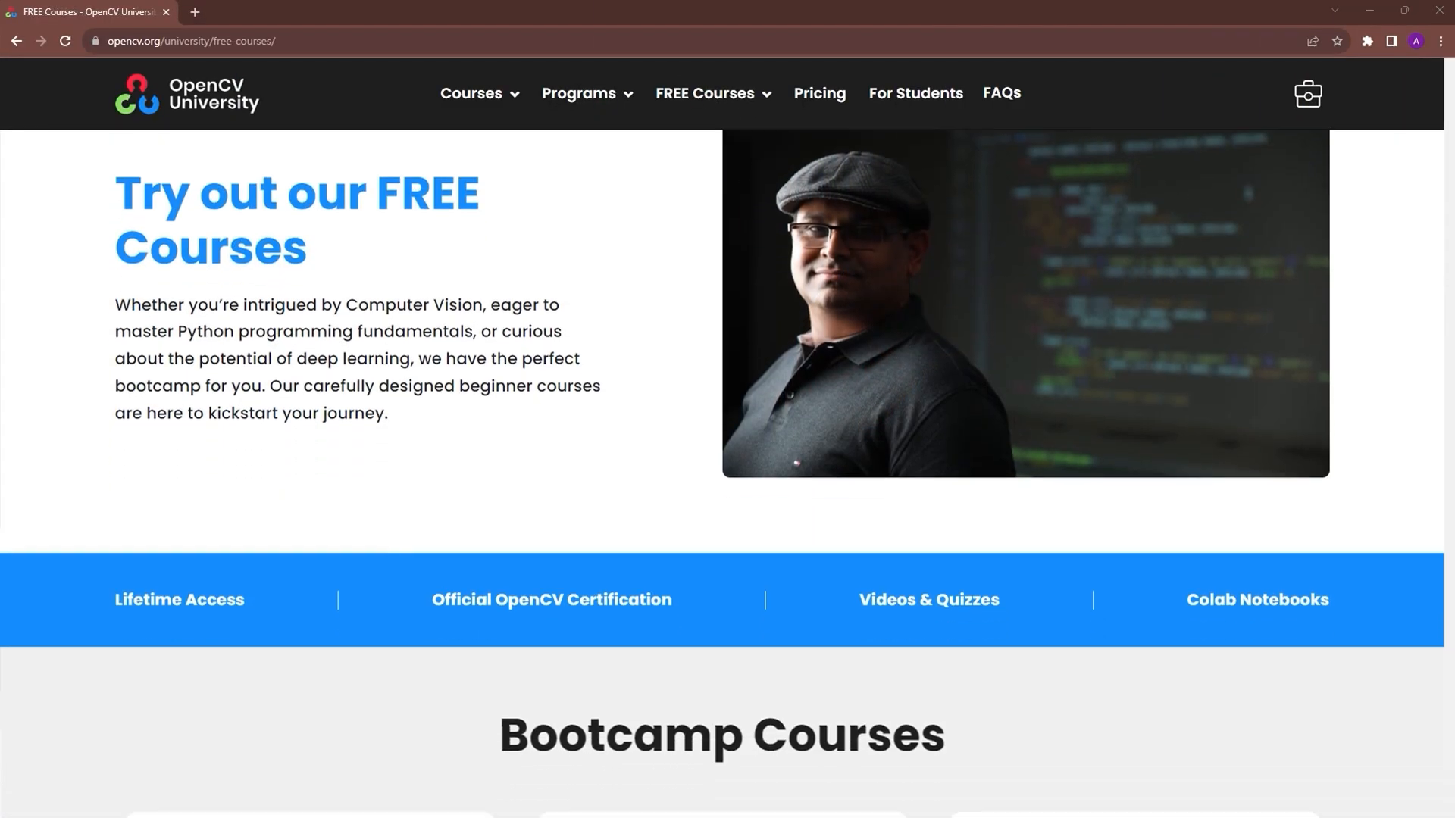
{"action": "scroll", "scroll_direction": "down", "scroll_amount": 3}
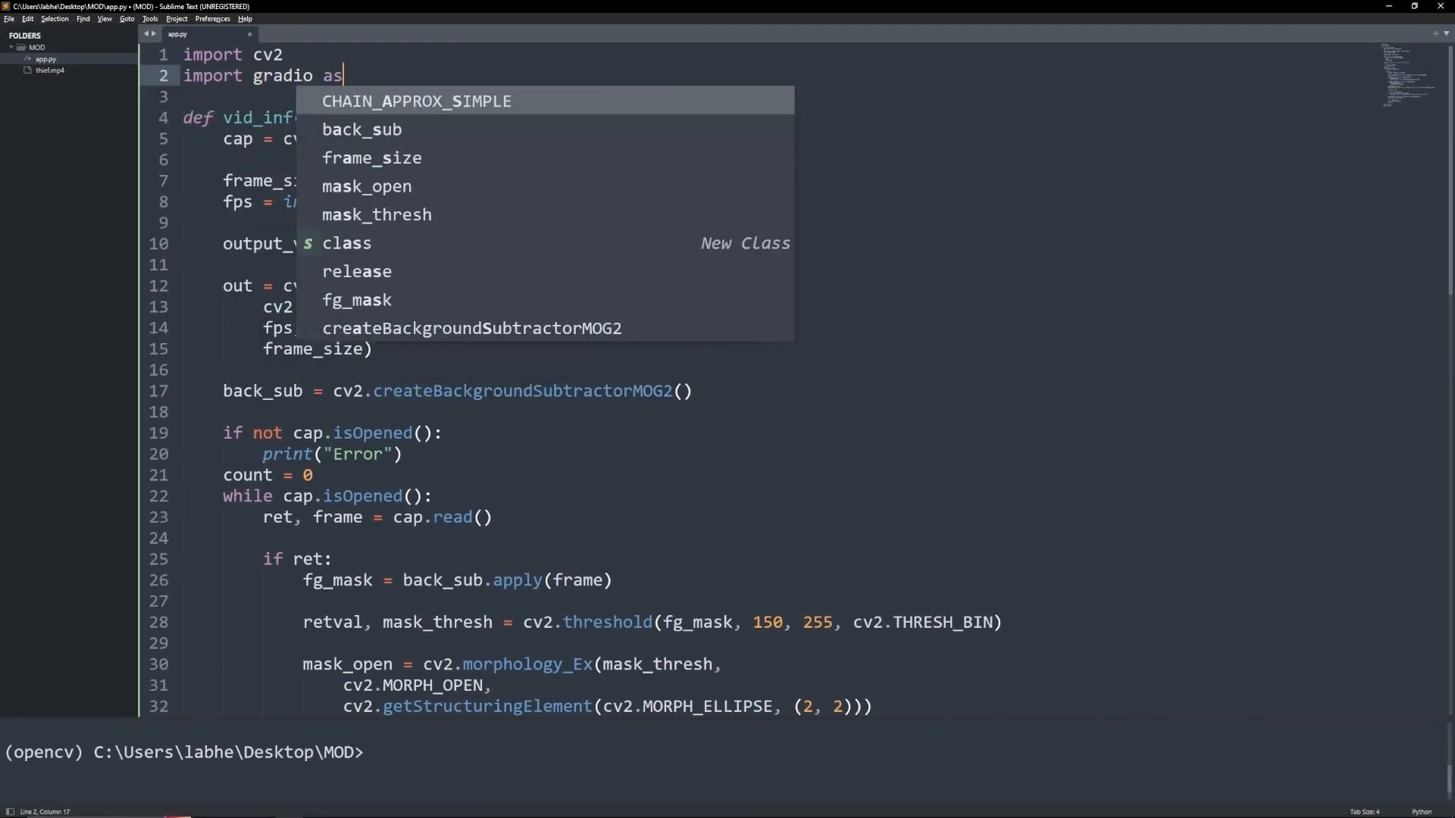
- Import gradio and build gr.Interface with a gr.Video input, 'Output Frames' image, thief.mp4 example and queue().launch()
{"action": "type", "text": "gr.Inte"}
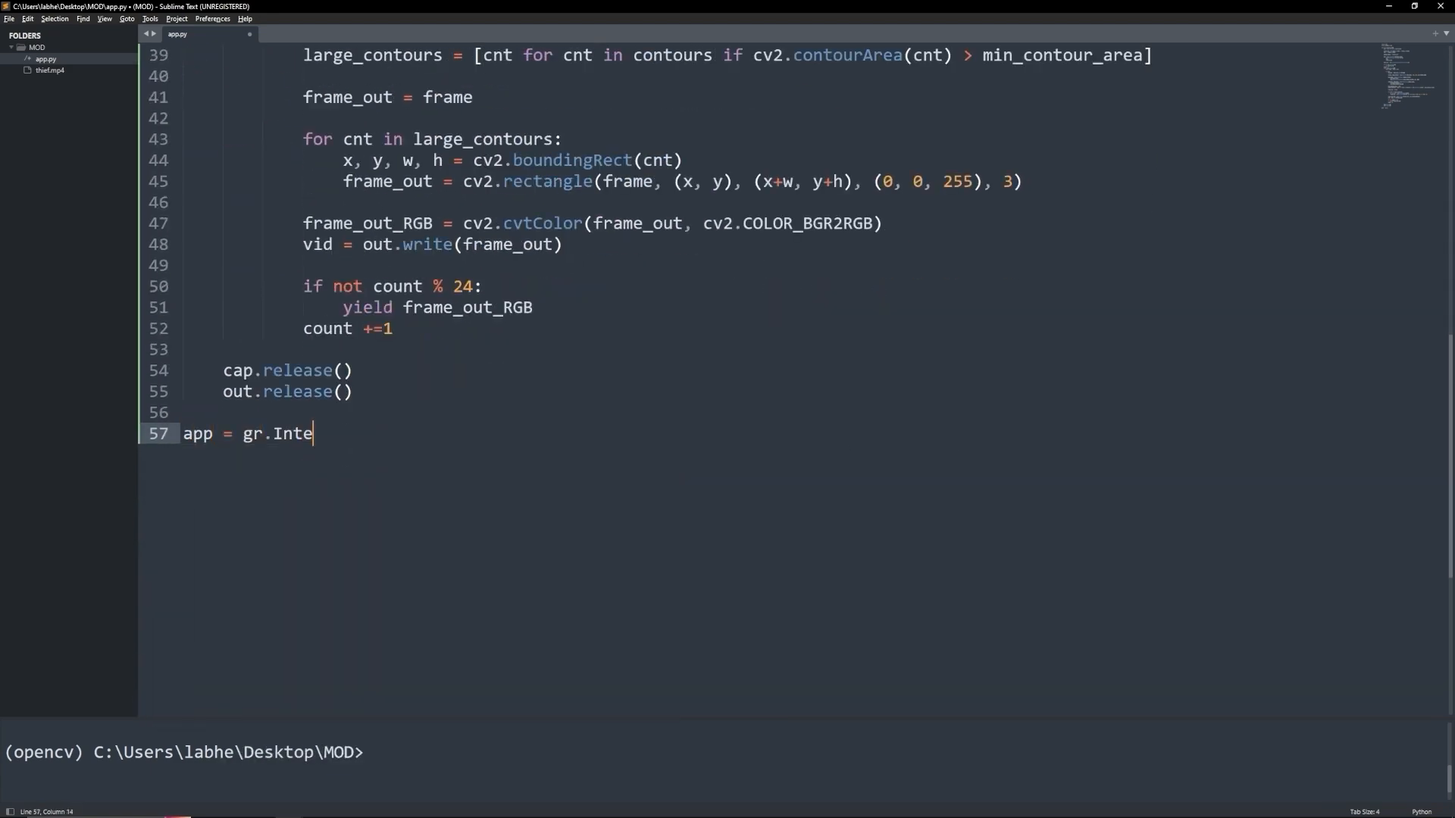
{"action": "type", "text": "rface("}
{"action": "type", "text": "fn = vid_inf,)"}
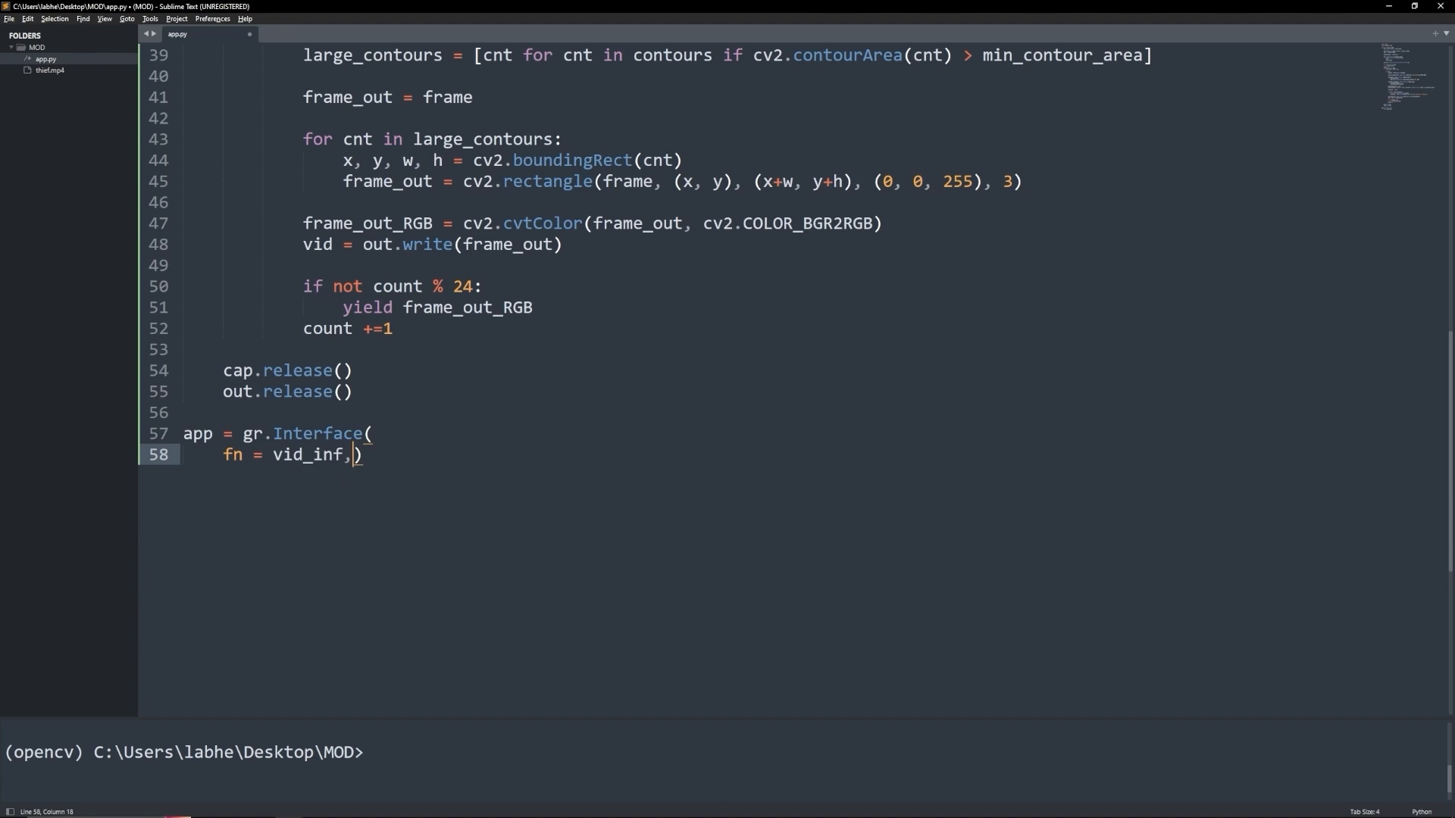
{"action": "type", "text": "inputs = gr.Video(label = \"Input Video\"),"}
{"action": "type", "text": "outputs = gr.Image("}
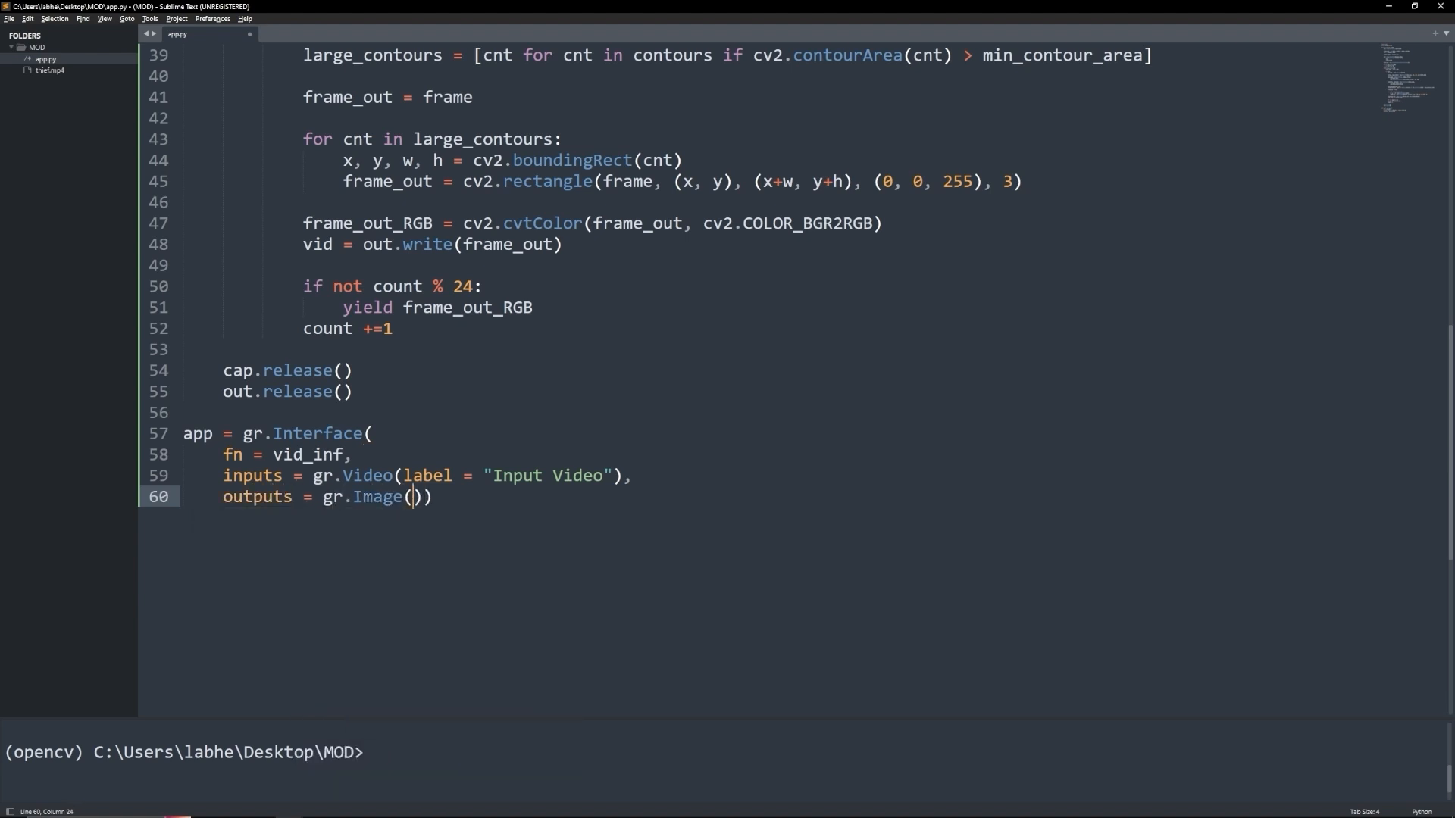
{"action": "type", "text": "label = \"Output Frames"}
{"action": "type", "text": "examples = [[\"t\"]])"}
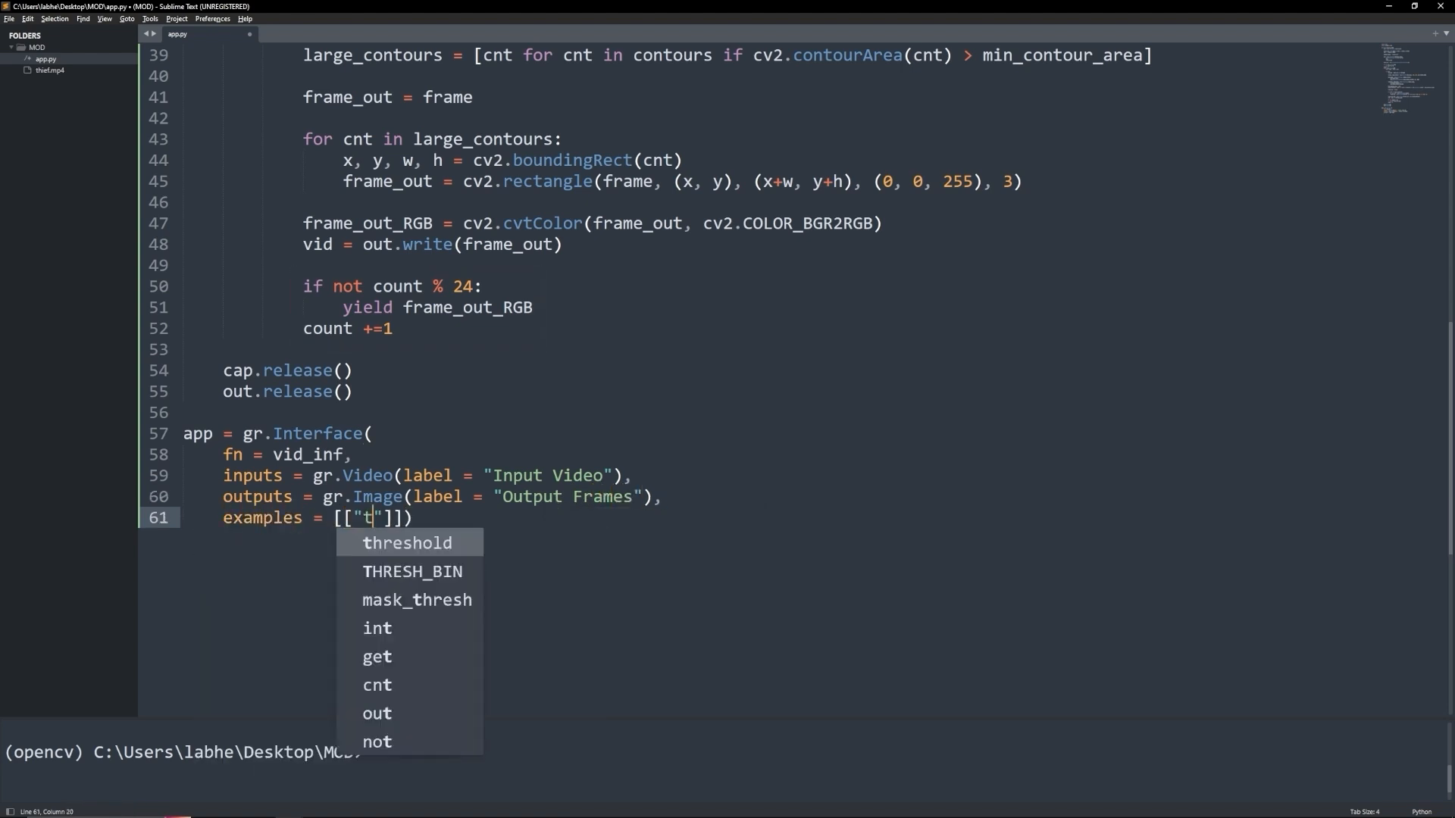
{"action": "type", "text": "hief.mp4\"]])"}
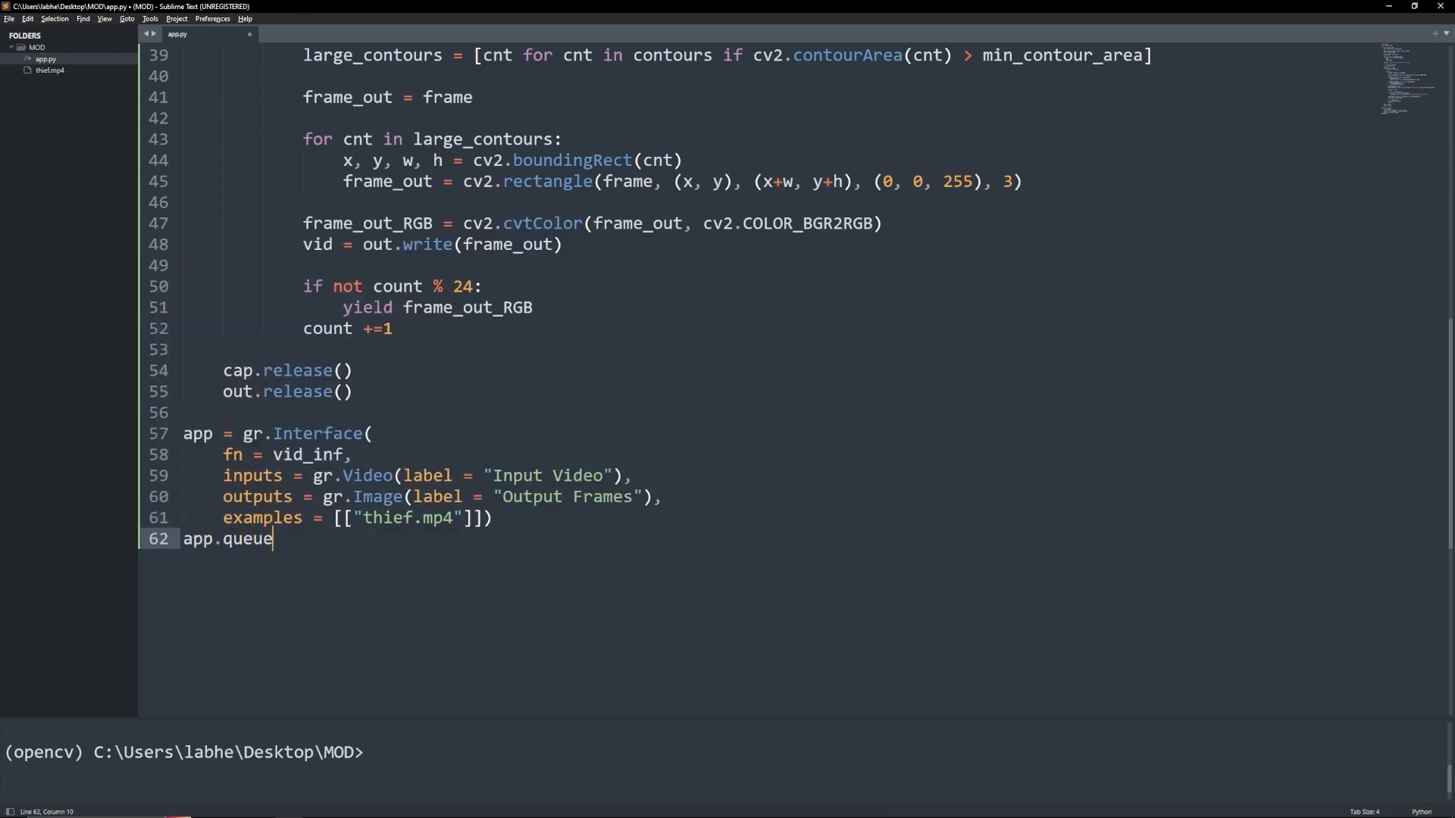
{"action": "type", "text": "().l"}
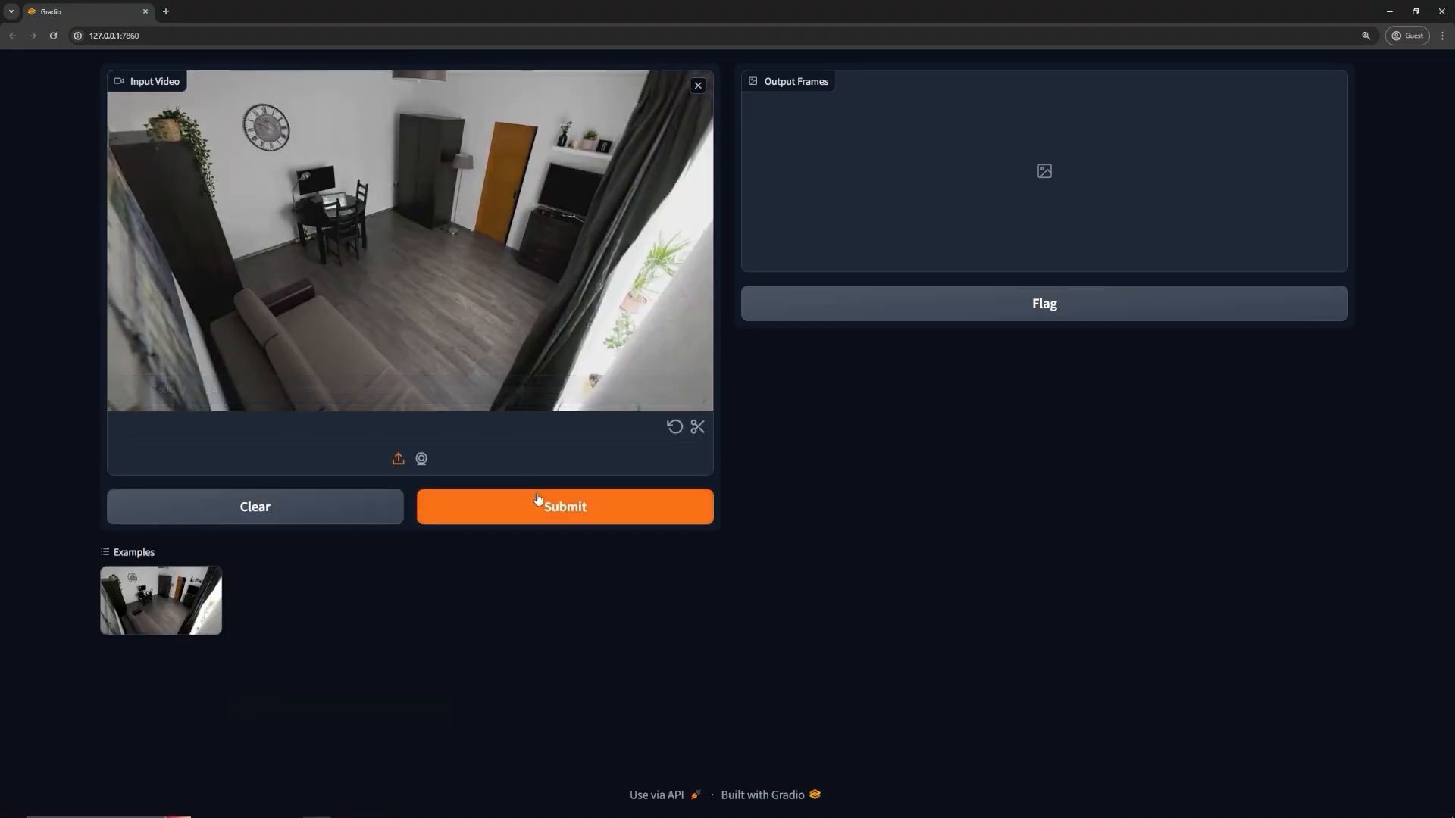
- Submit the thief.mp4 example video for processing
{"action": "left_click", "coordinate": [566, 507]}
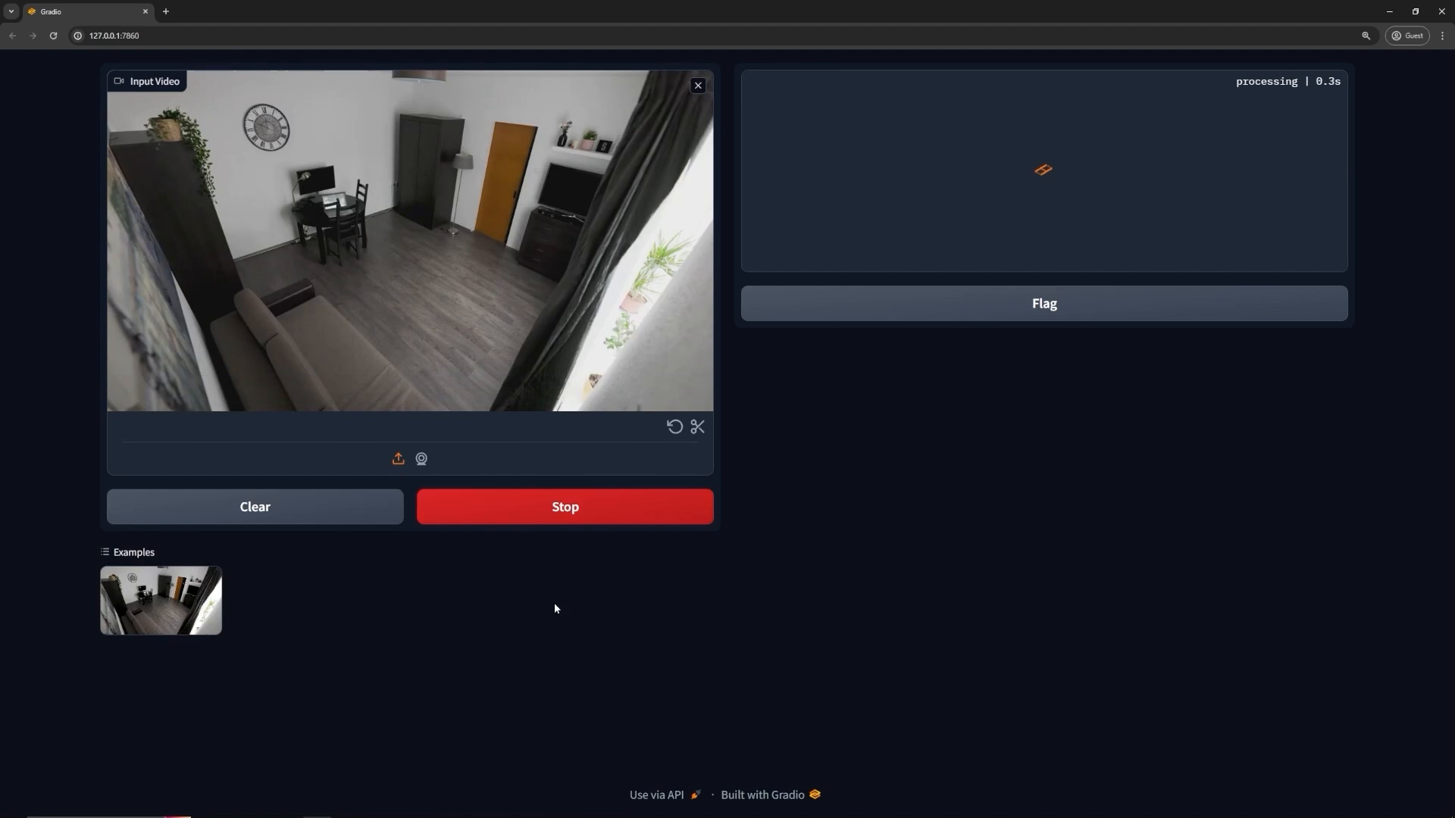